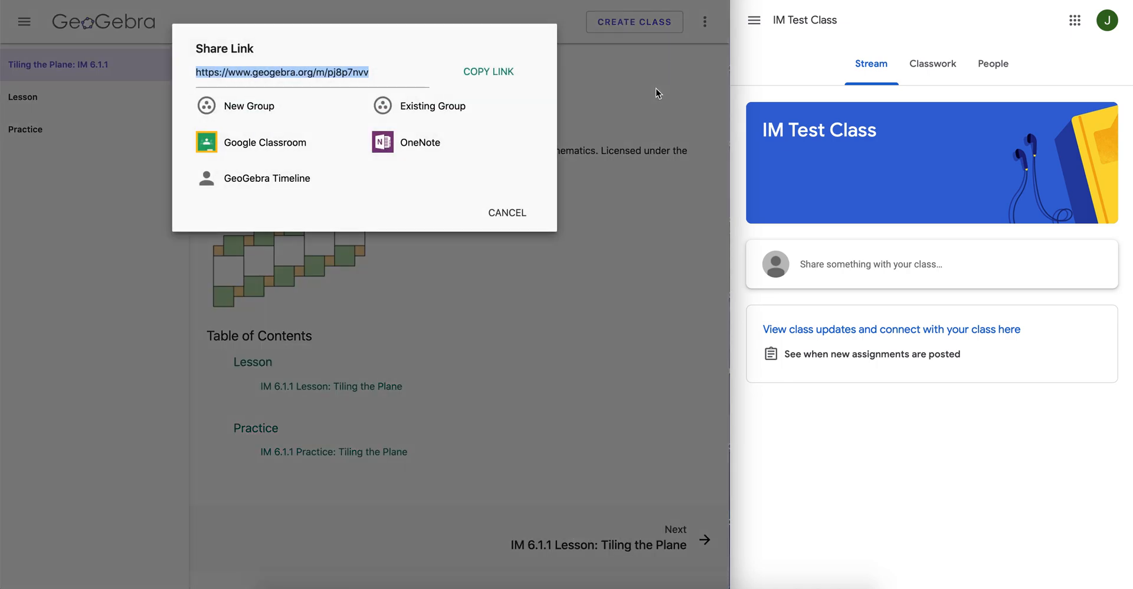
{"action": "mouse_move", "coordinate": [576, 429]}
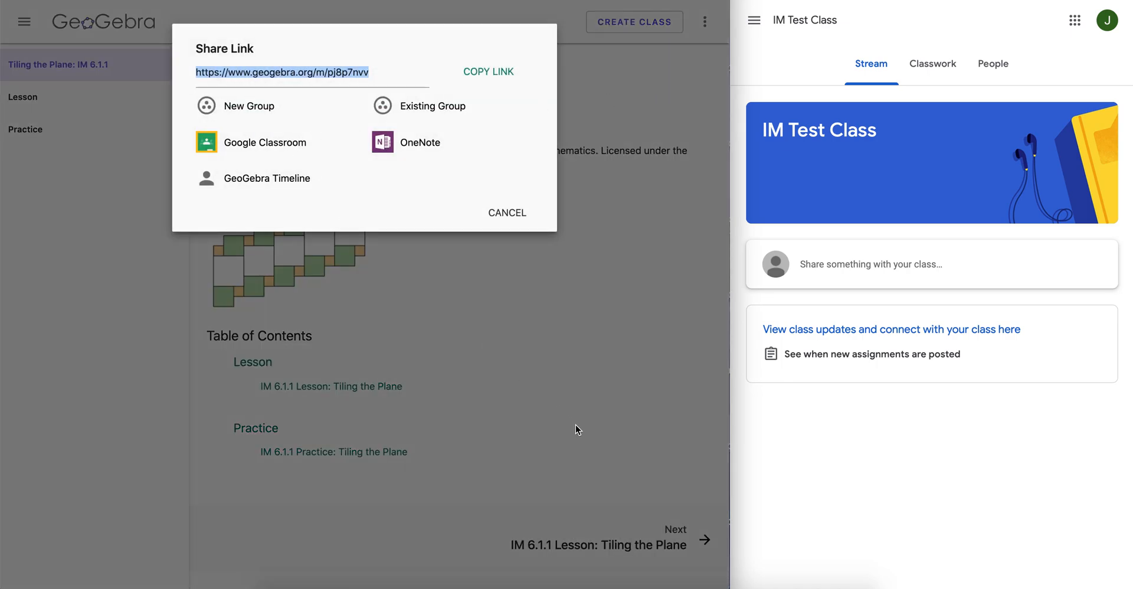
Cancel the Share Link dialog and navigate via the sidebar to the IM 6.1.1 Lesson activity.
{"action": "left_click", "coordinate": [507, 212]}
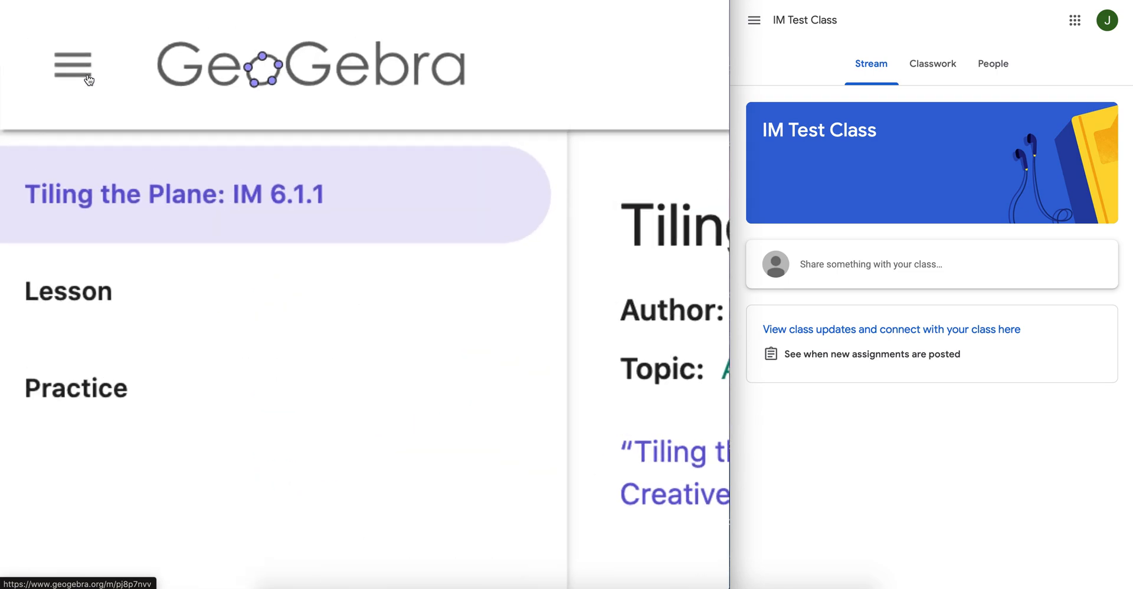
{"action": "mouse_move", "coordinate": [242, 215]}
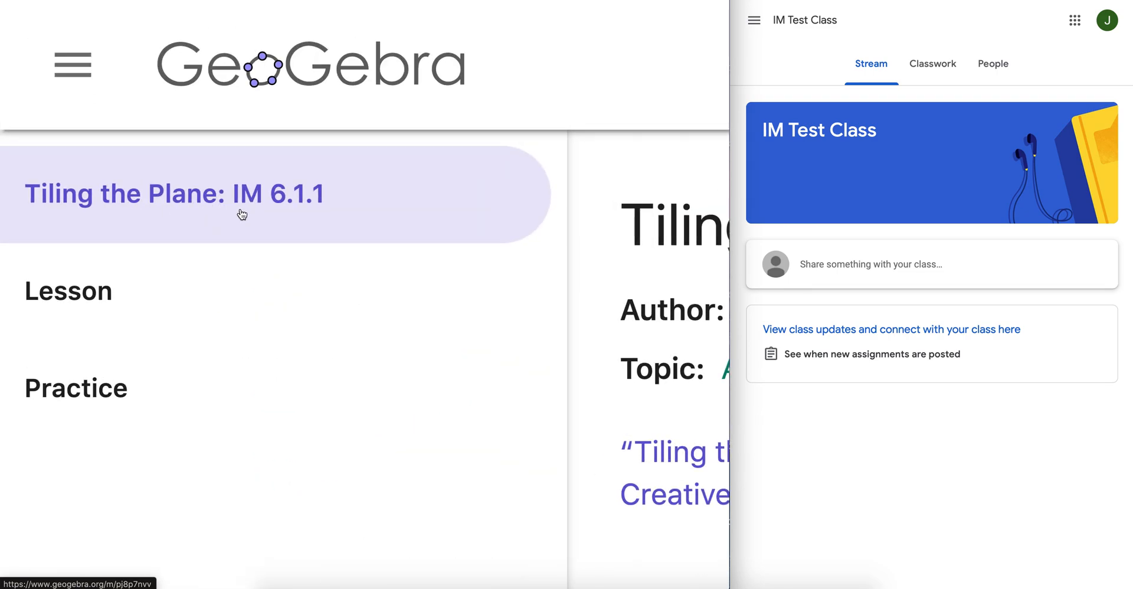
{"action": "left_click", "coordinate": [67, 290]}
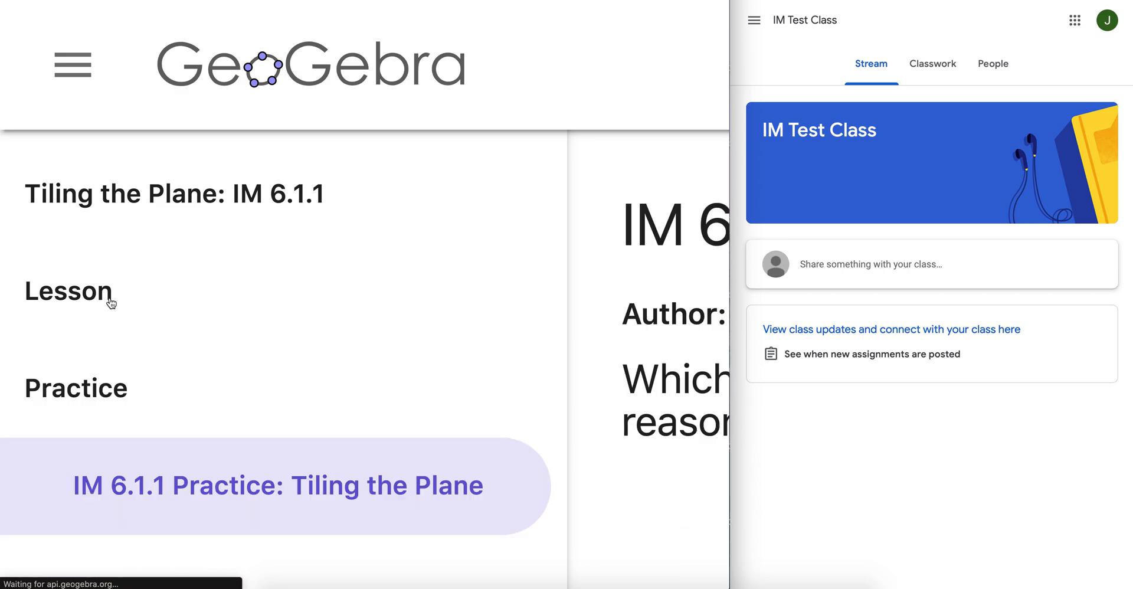
{"action": "left_click", "coordinate": [68, 290]}
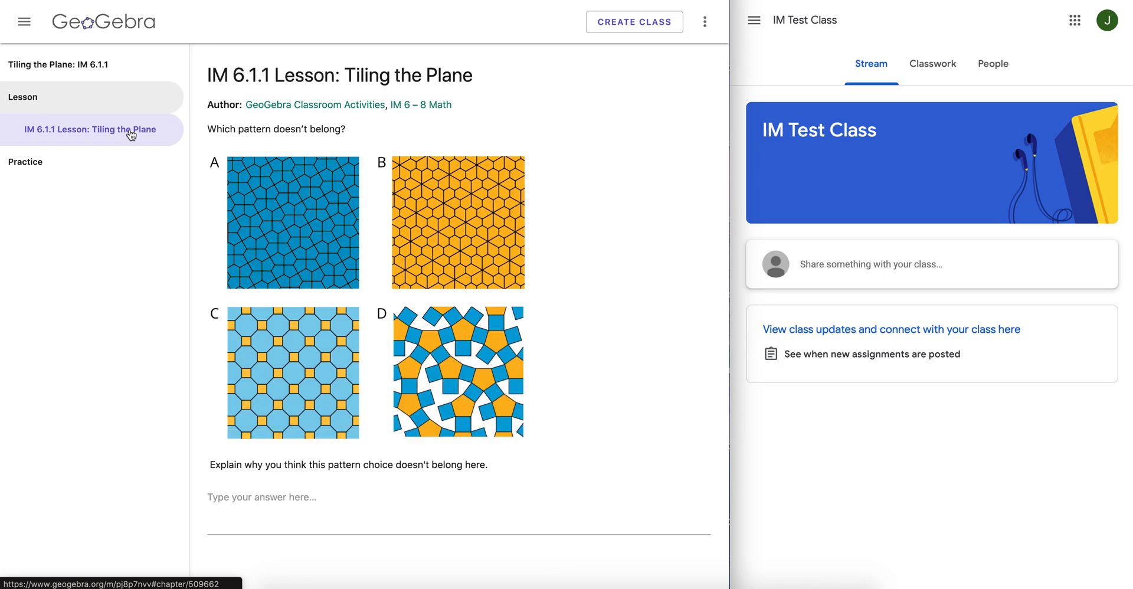
{"action": "mouse_move", "coordinate": [356, 340]}
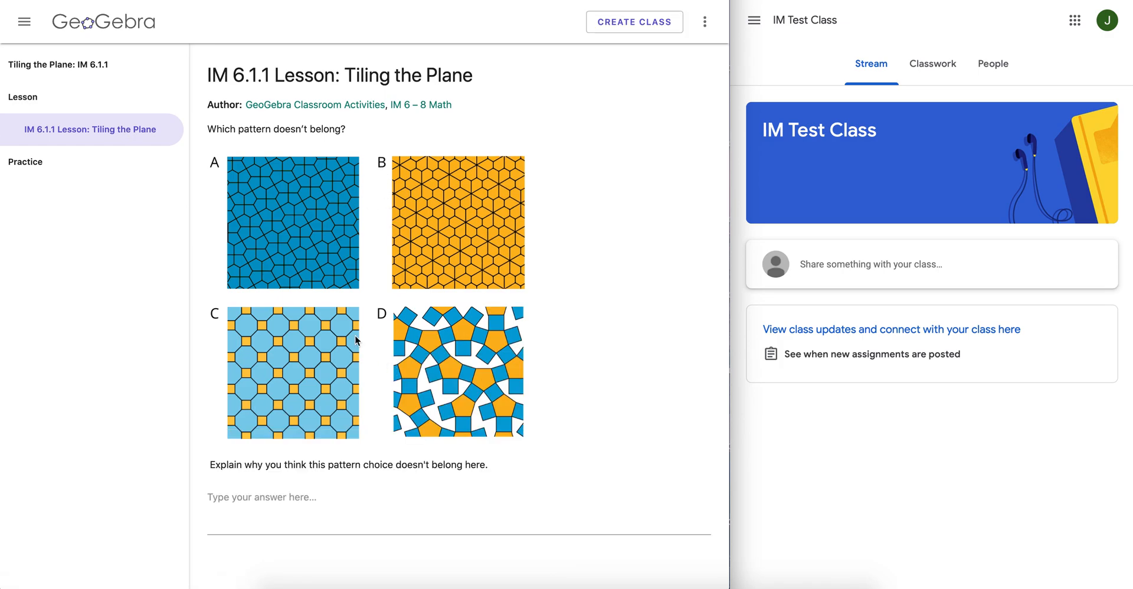
{"action": "mouse_move", "coordinate": [62, 118]}
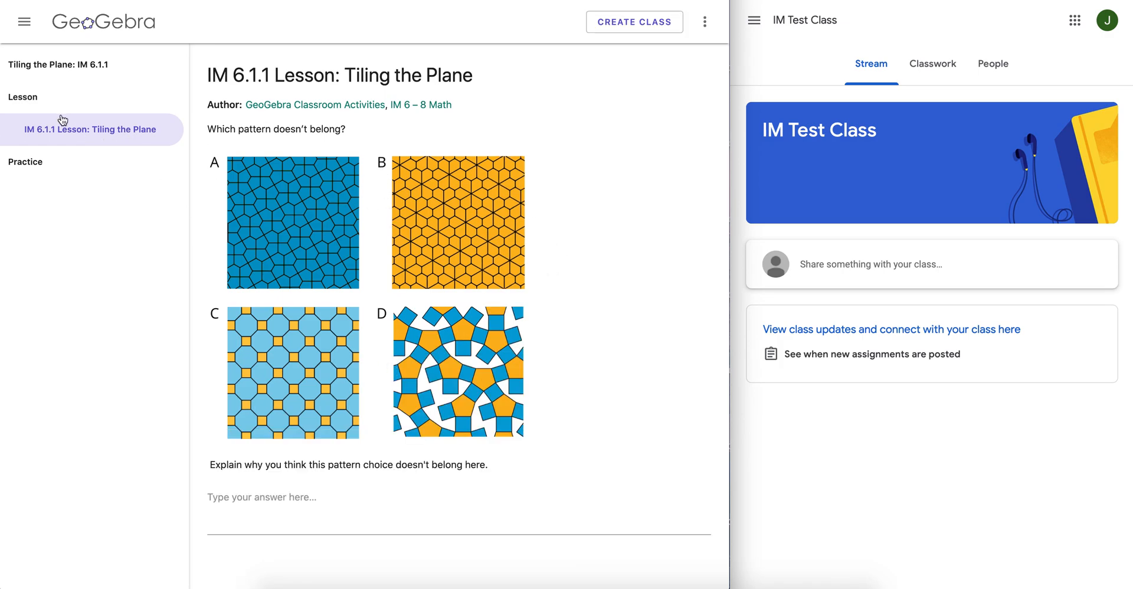
From the book overview, share the Tiling the Plane lesson to Google Classroom.
{"action": "left_click", "coordinate": [58, 65]}
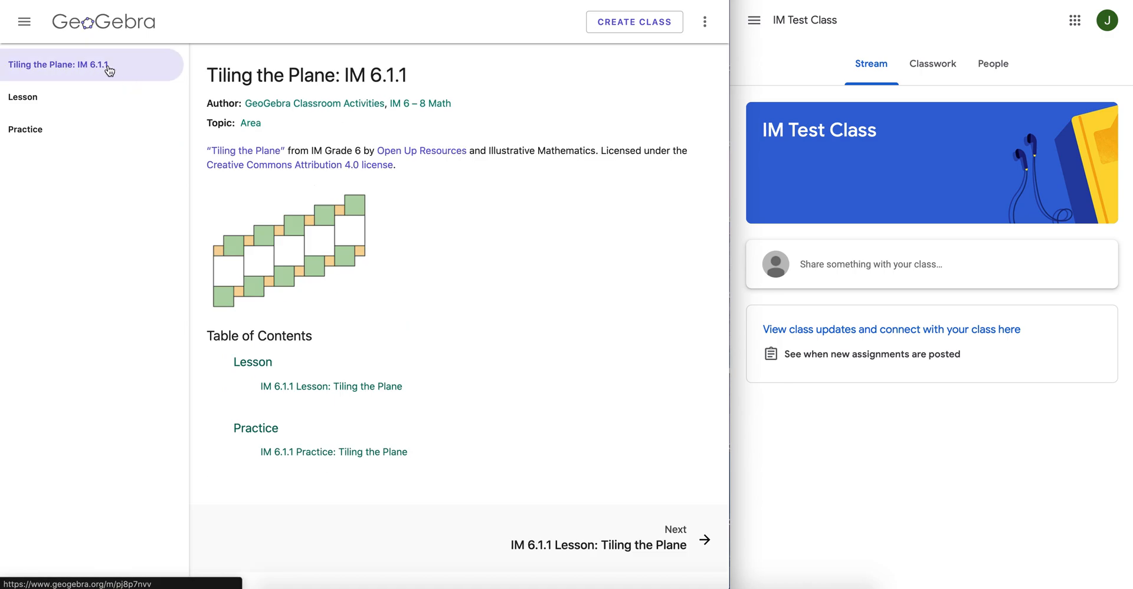
{"action": "mouse_move", "coordinate": [55, 129]}
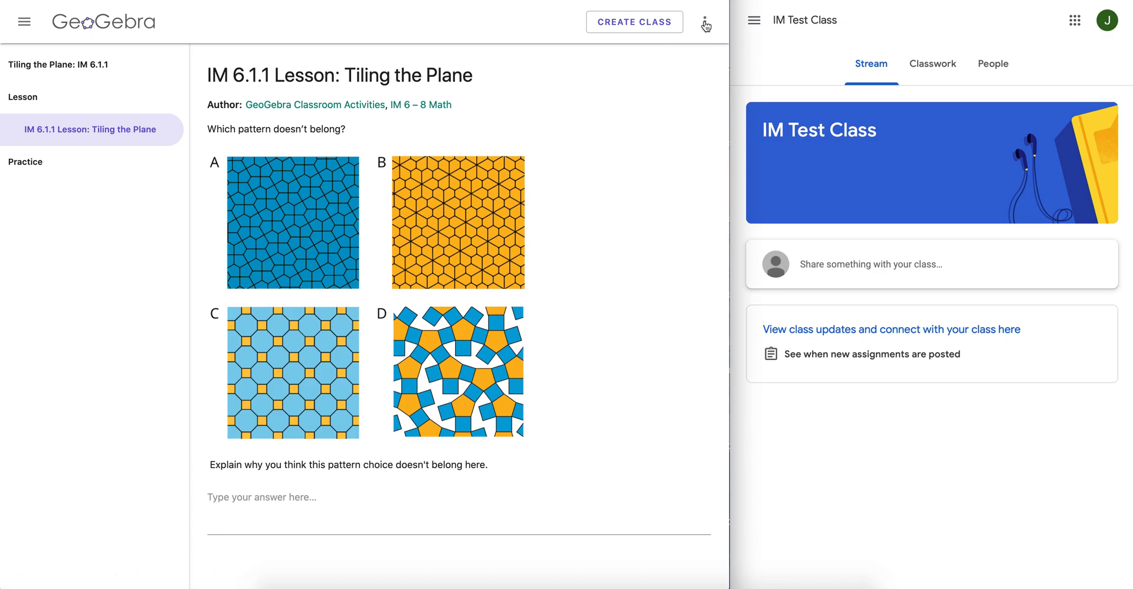
{"action": "left_click", "coordinate": [705, 22]}
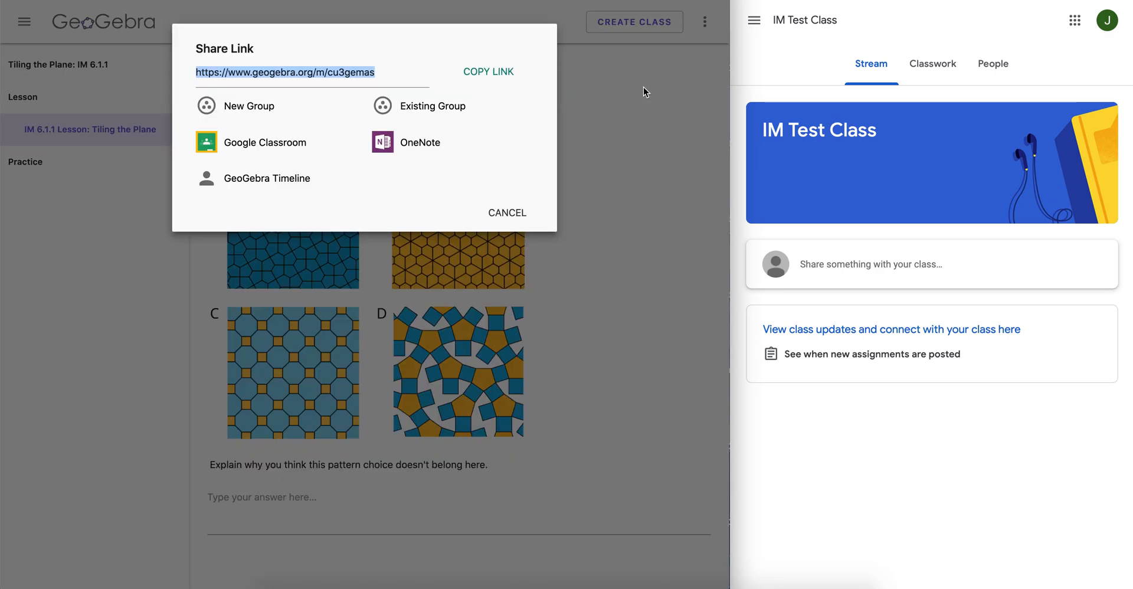
{"action": "left_click", "coordinate": [252, 142]}
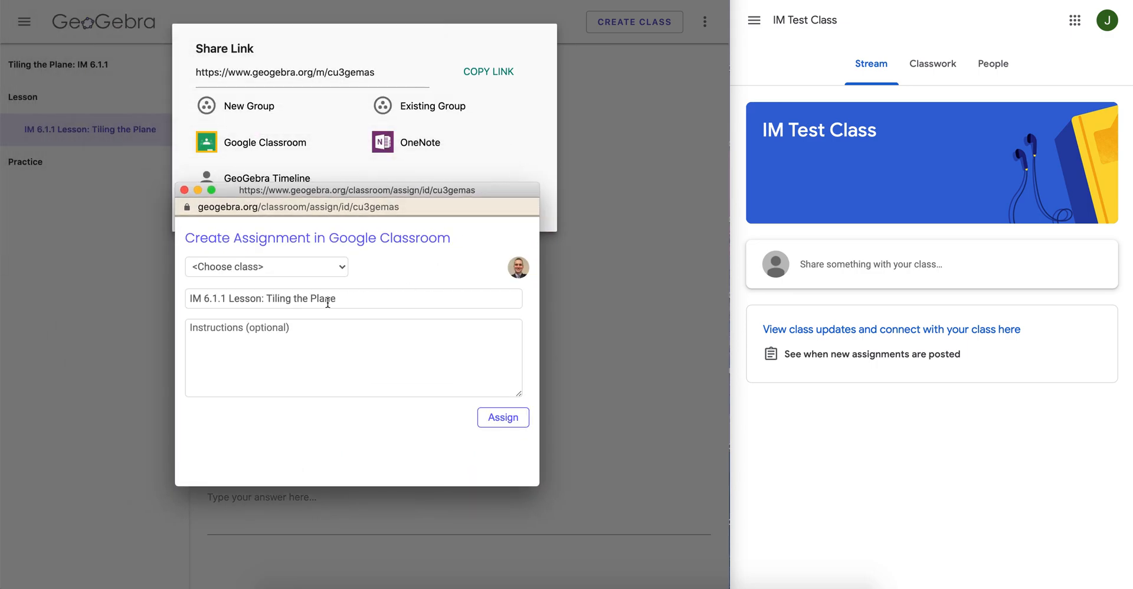
Assign the lesson to IM Test Class and jump to the new assignment in Google Classroom.
{"action": "left_click", "coordinate": [267, 267]}
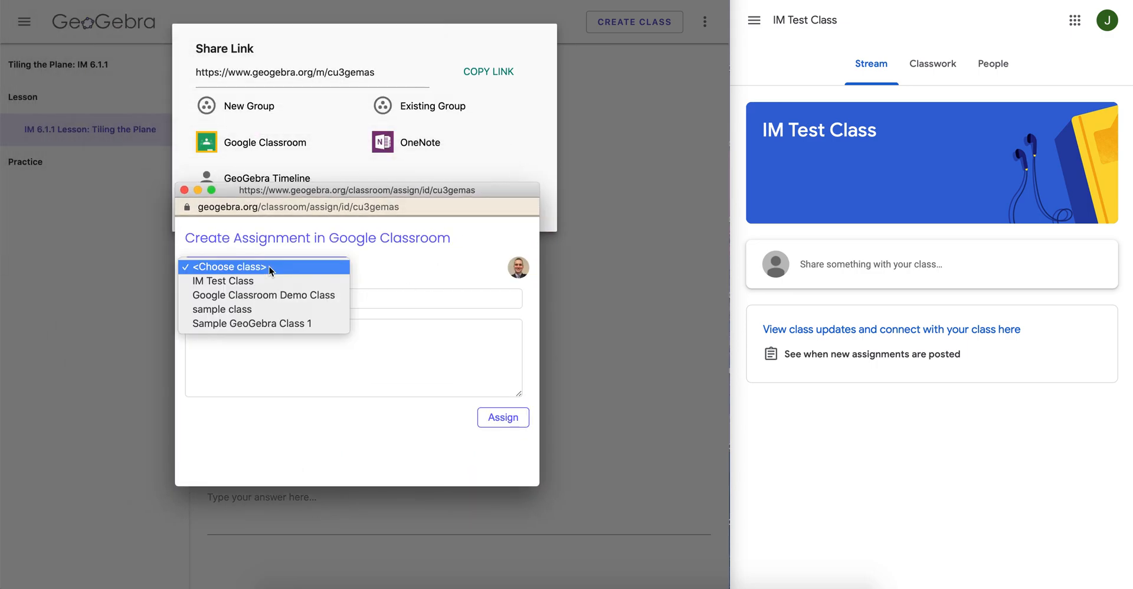
{"action": "left_click", "coordinate": [224, 281]}
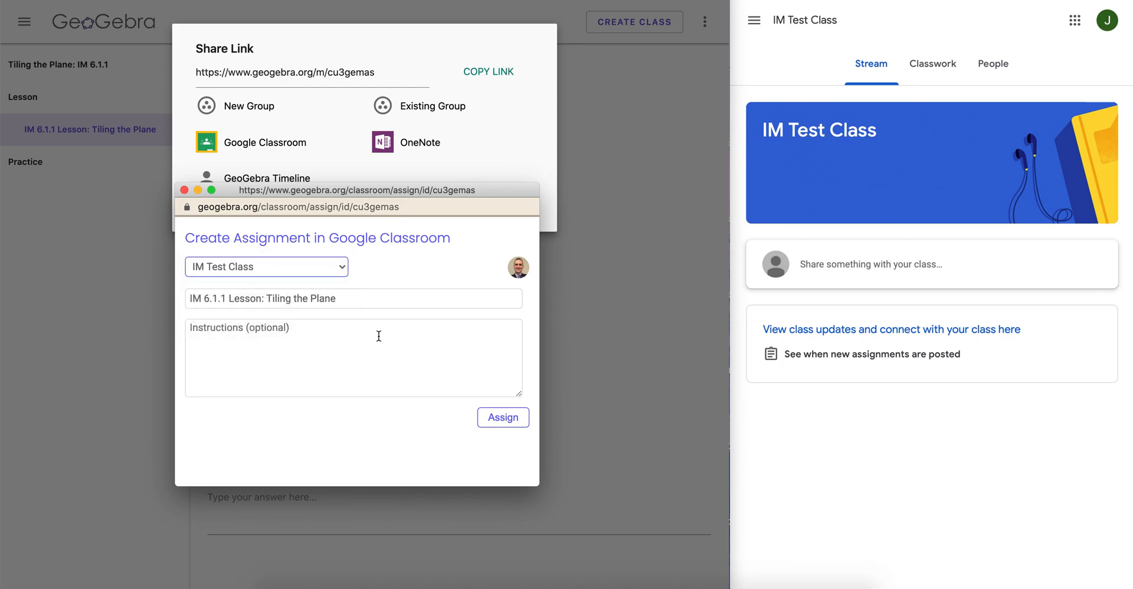
{"action": "left_click", "coordinate": [502, 417]}
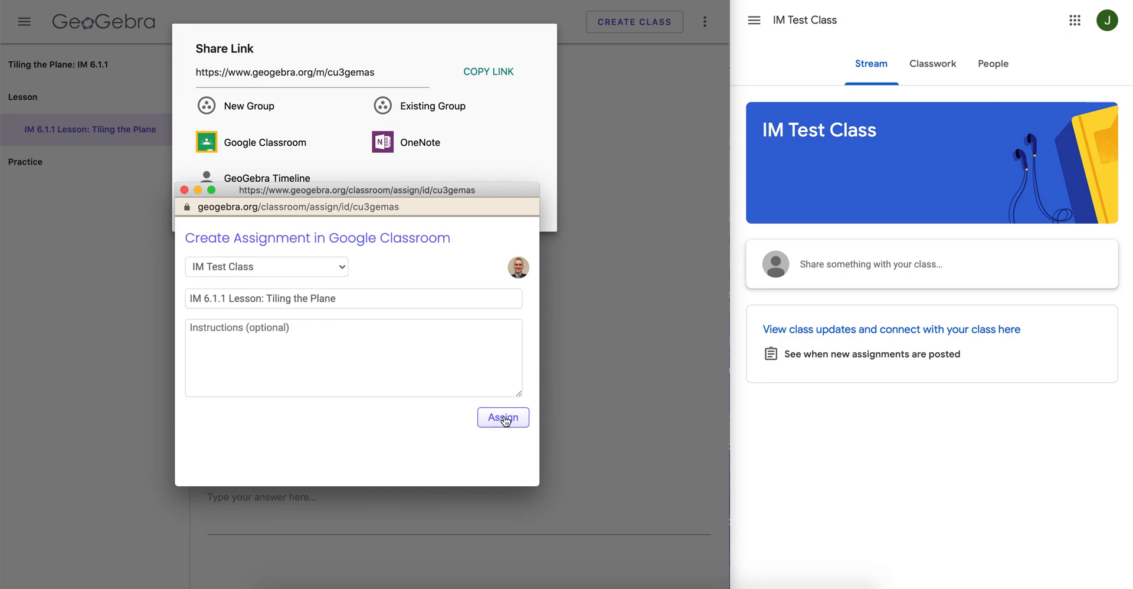
{"action": "left_click", "coordinate": [503, 418]}
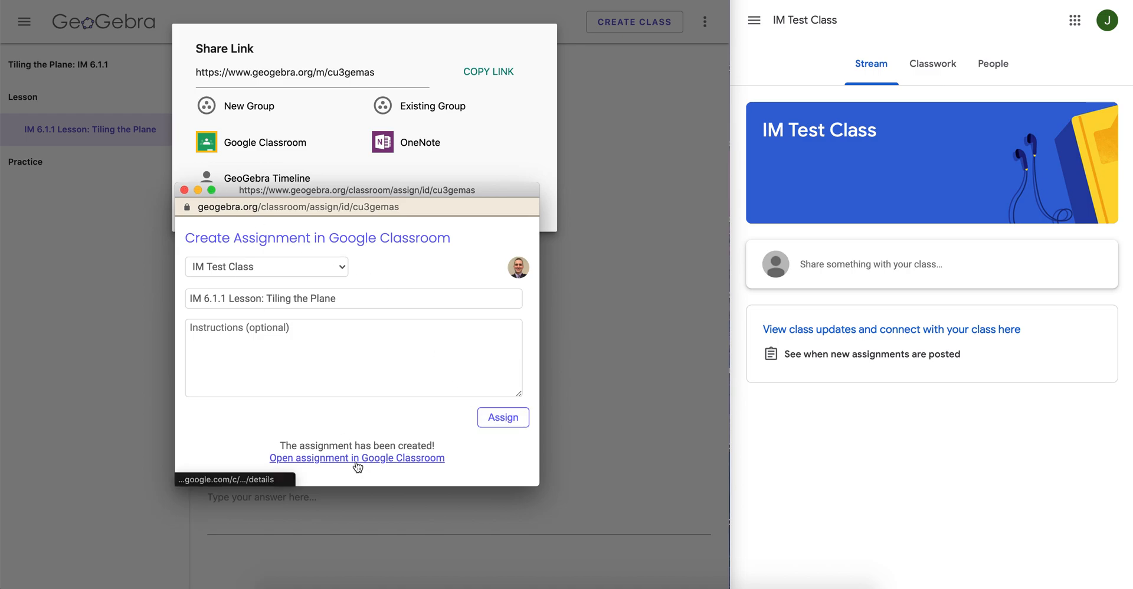
{"action": "left_click", "coordinate": [357, 458]}
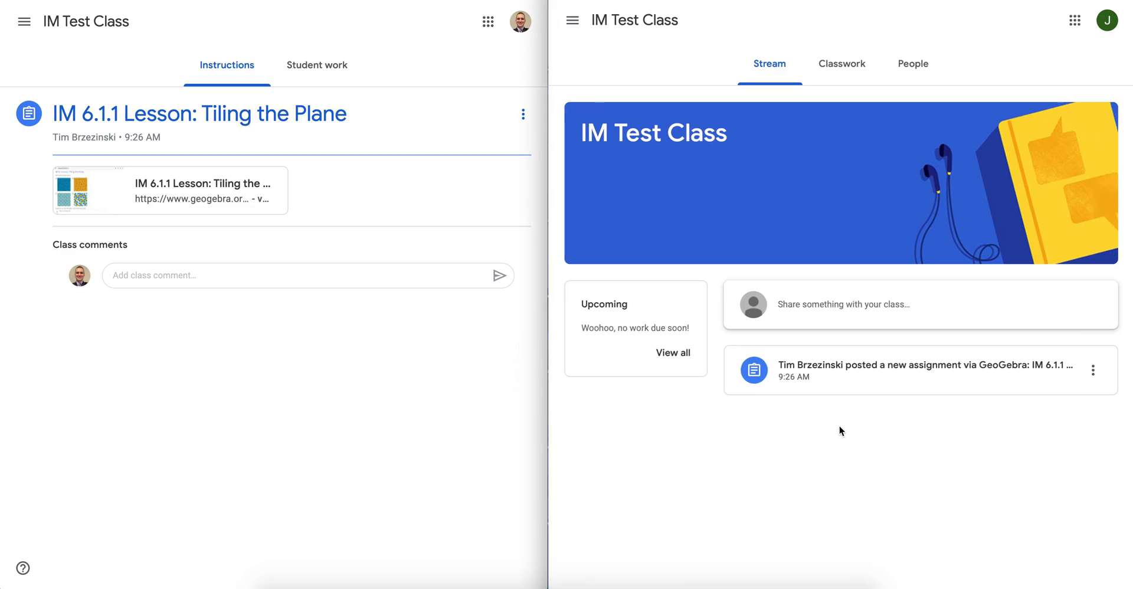
As the student, view the assignment post and launch its attached GeoGebra lesson link.
{"action": "left_click", "coordinate": [918, 364]}
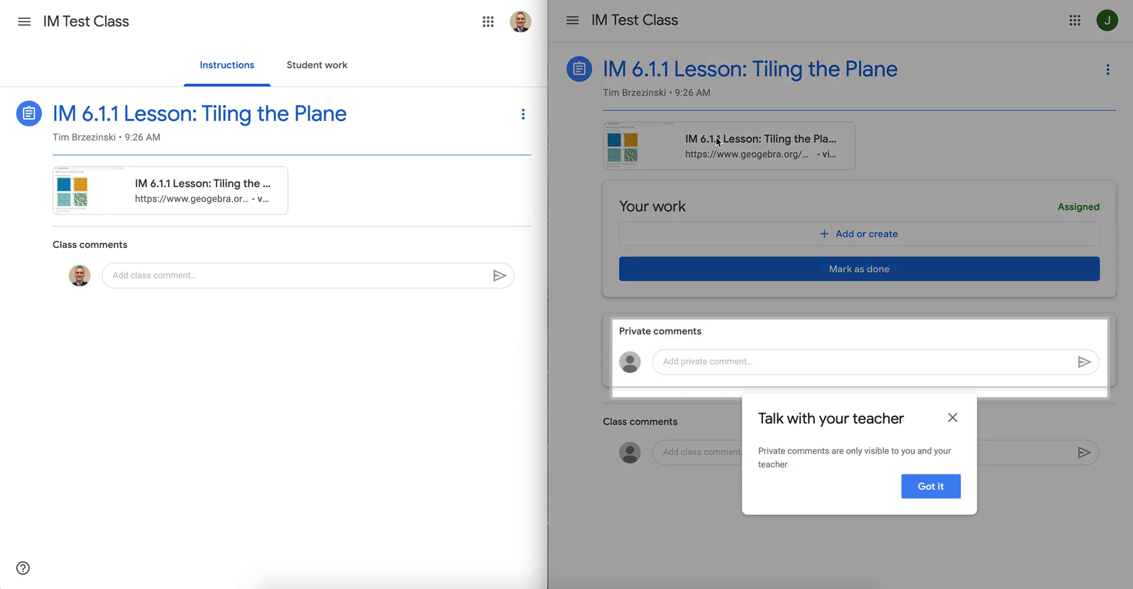
{"action": "left_click", "coordinate": [931, 486]}
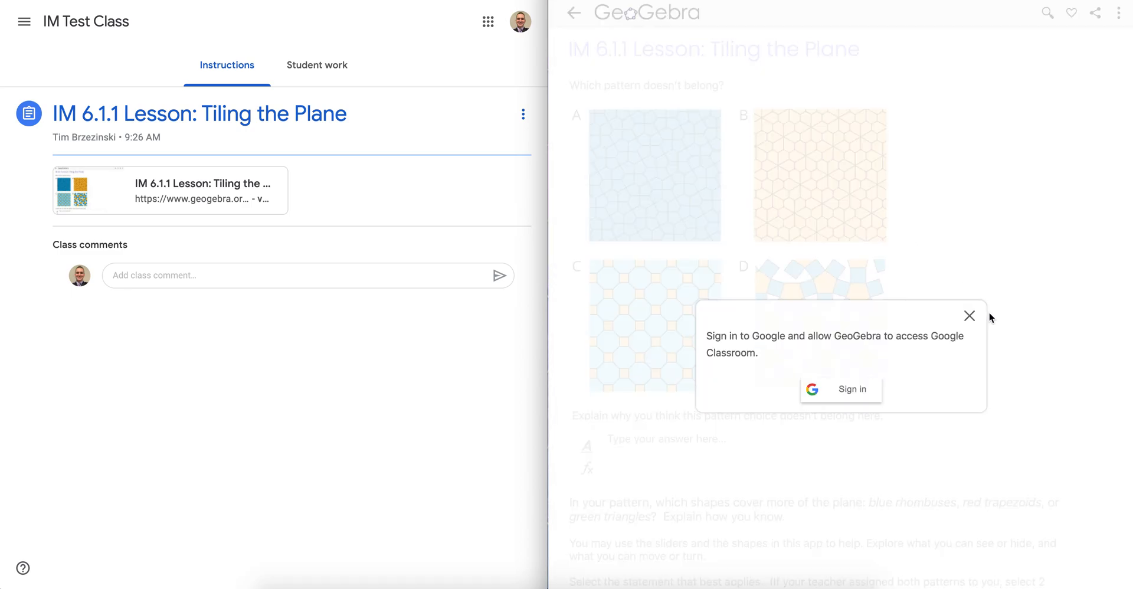
Sign the student into GeoGebra with their Google account and dismiss the notice.
{"action": "left_click", "coordinate": [841, 389]}
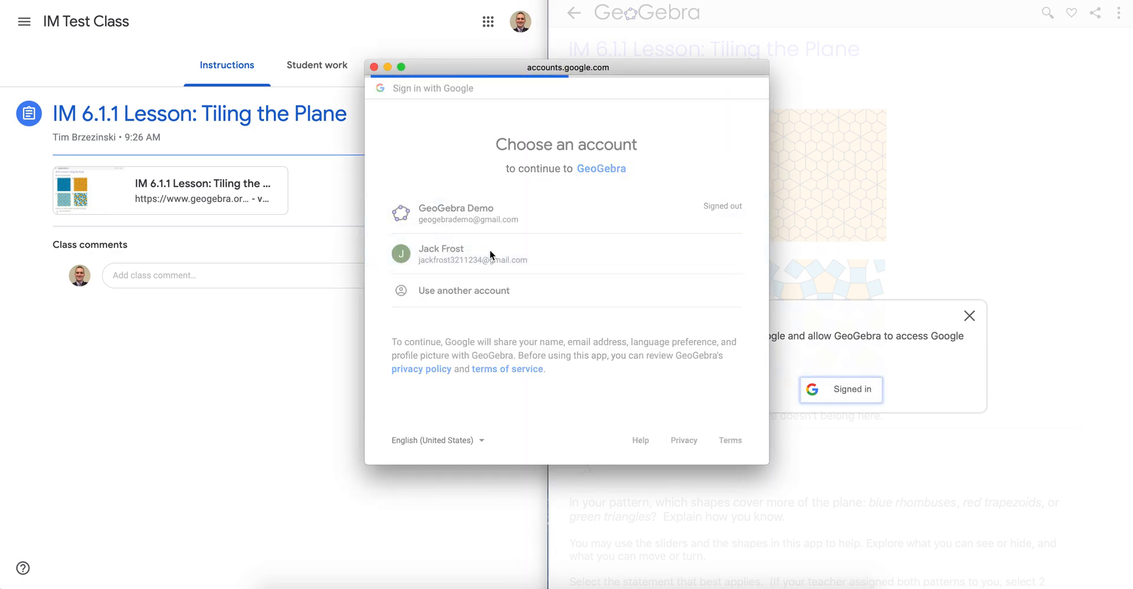
{"action": "left_click", "coordinate": [474, 254]}
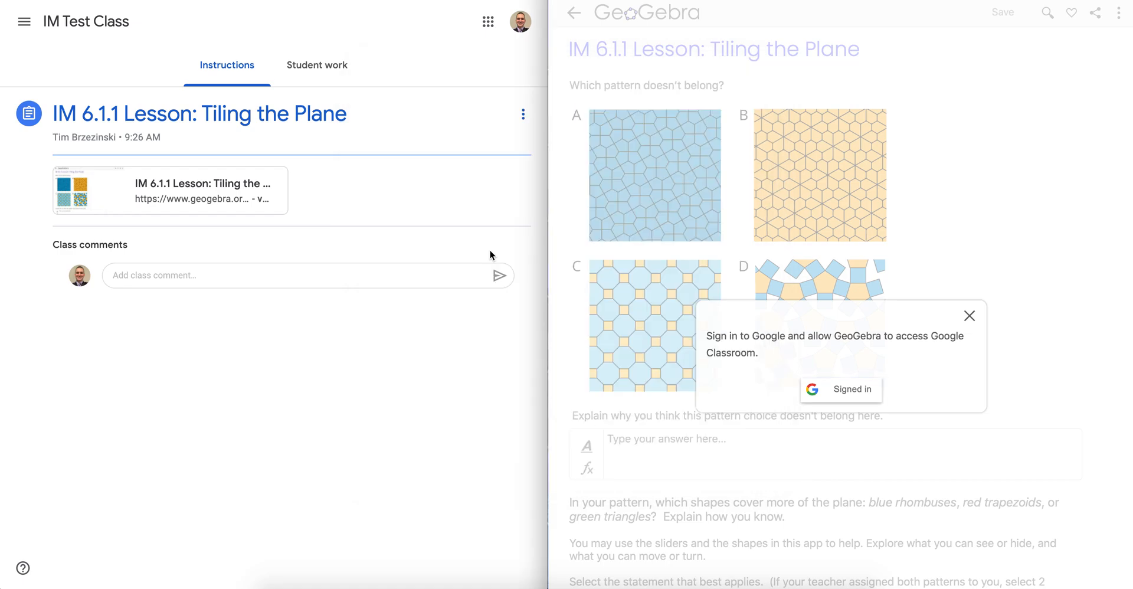
{"action": "left_click", "coordinate": [970, 316]}
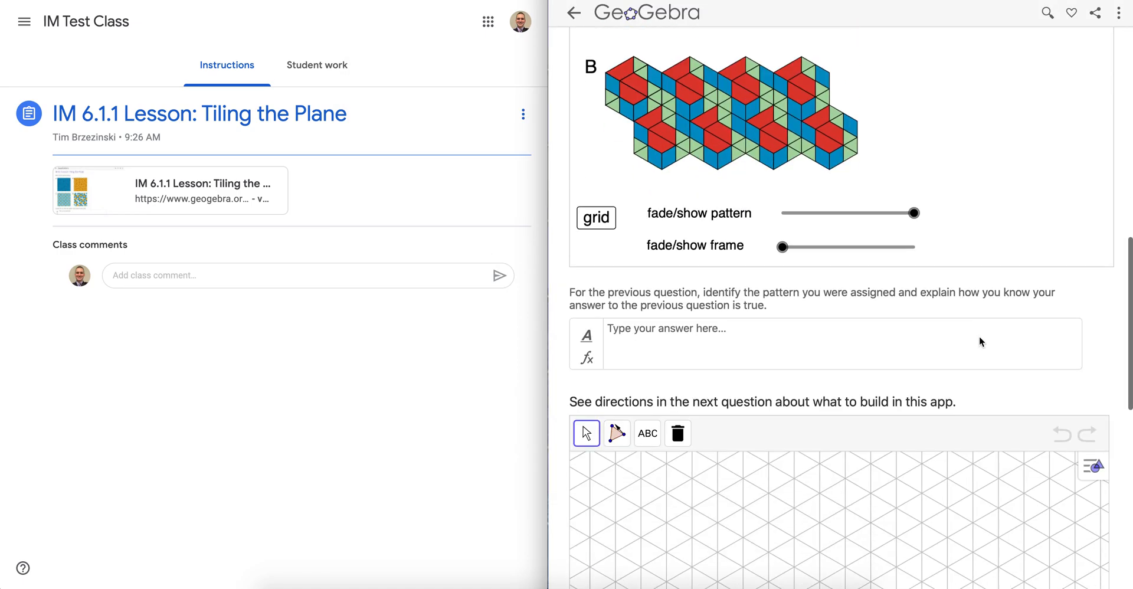
{"action": "scroll", "scroll_direction": "down", "scroll_amount": 3}
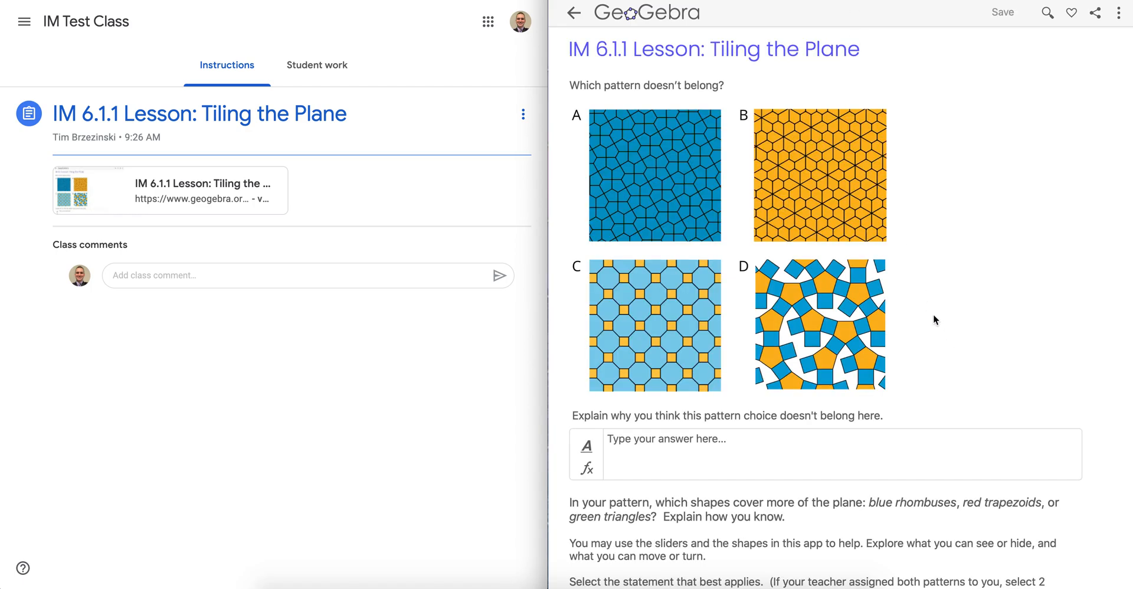
{"action": "scroll", "scroll_direction": "down", "scroll_amount": 3}
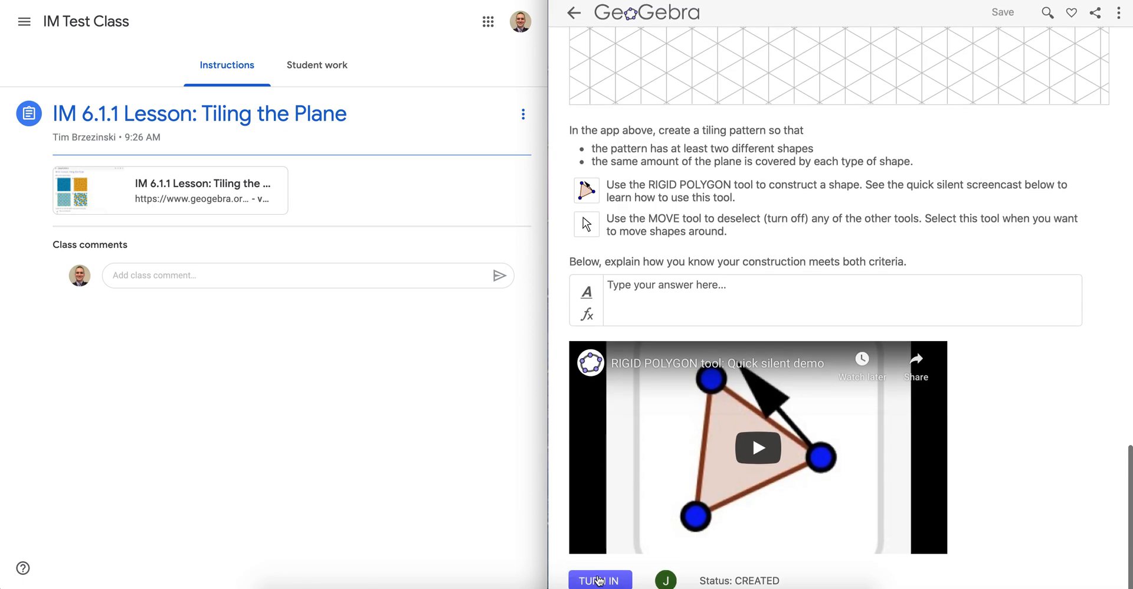
{"action": "scroll", "scroll_direction": "up", "scroll_amount": 3}
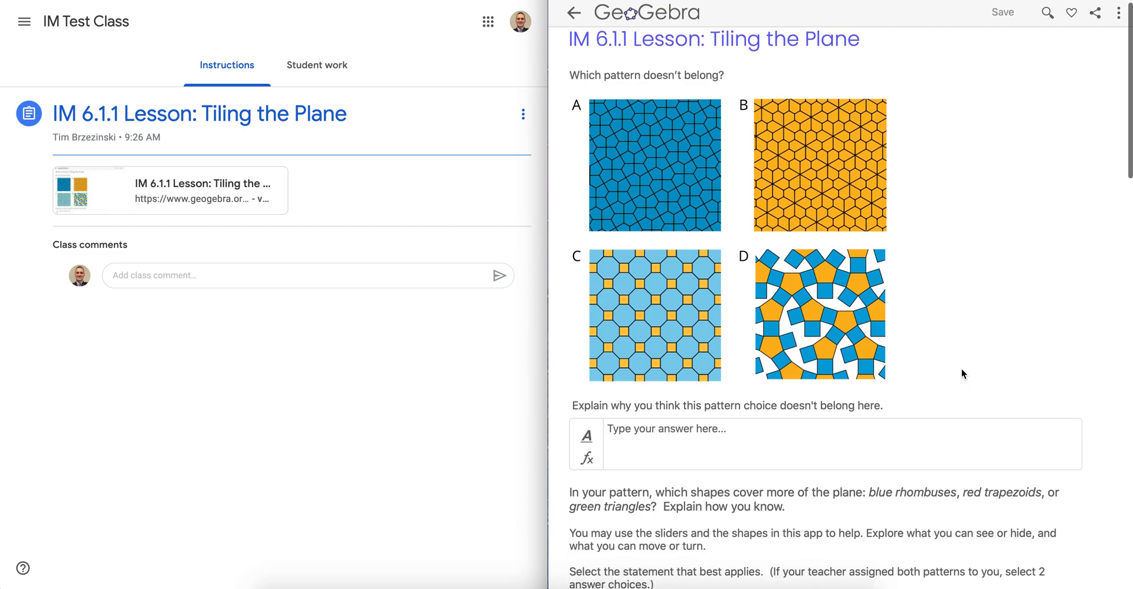
{"action": "scroll", "scroll_direction": "down", "scroll_amount": 3}
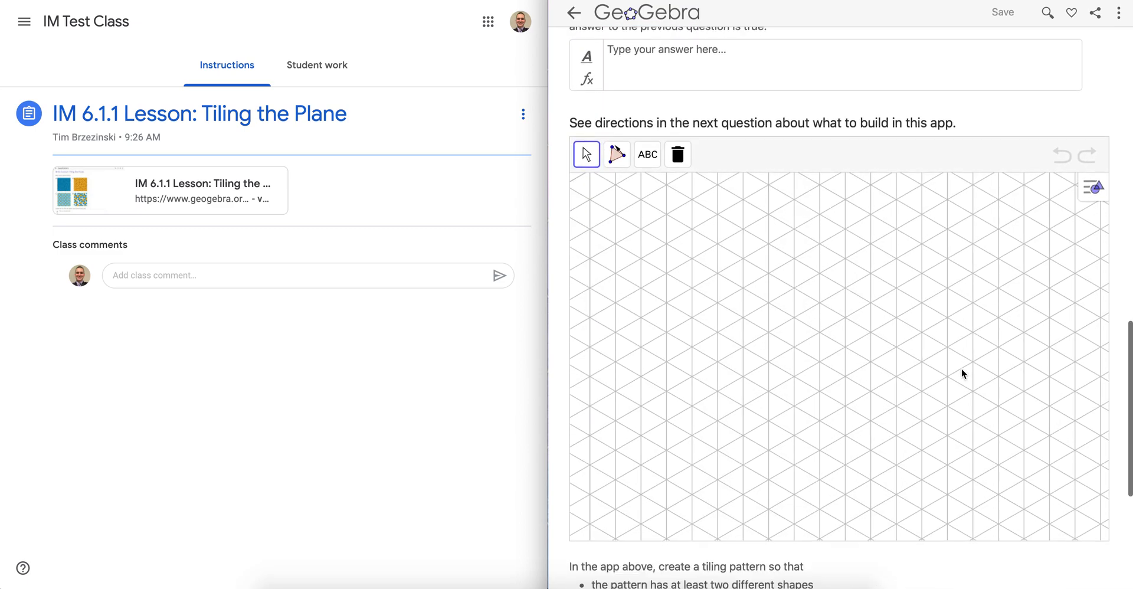
Build a rigid quadrilateral on the grid and drag a vertex to rotate it.
{"action": "left_click", "coordinate": [616, 154]}
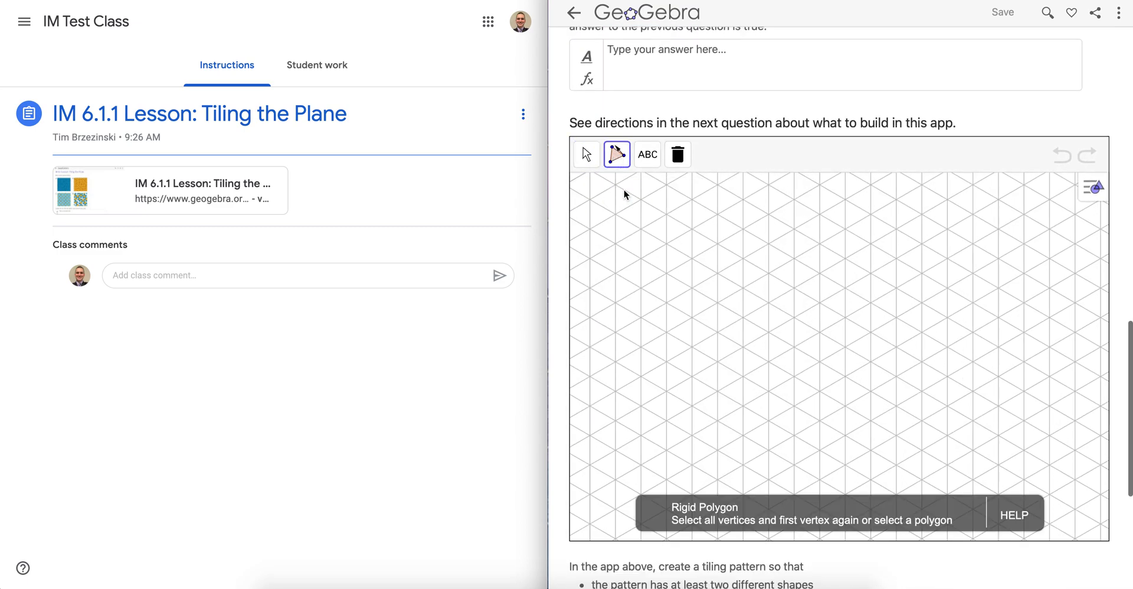
{"action": "left_click", "coordinate": [666, 420]}
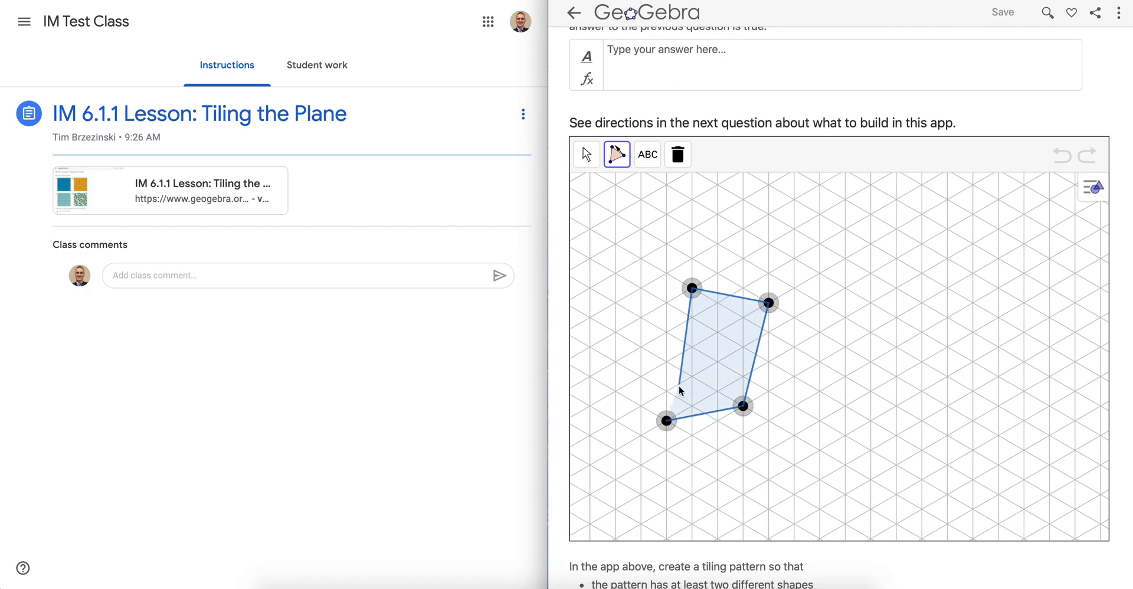
{"action": "left_click", "coordinate": [587, 154]}
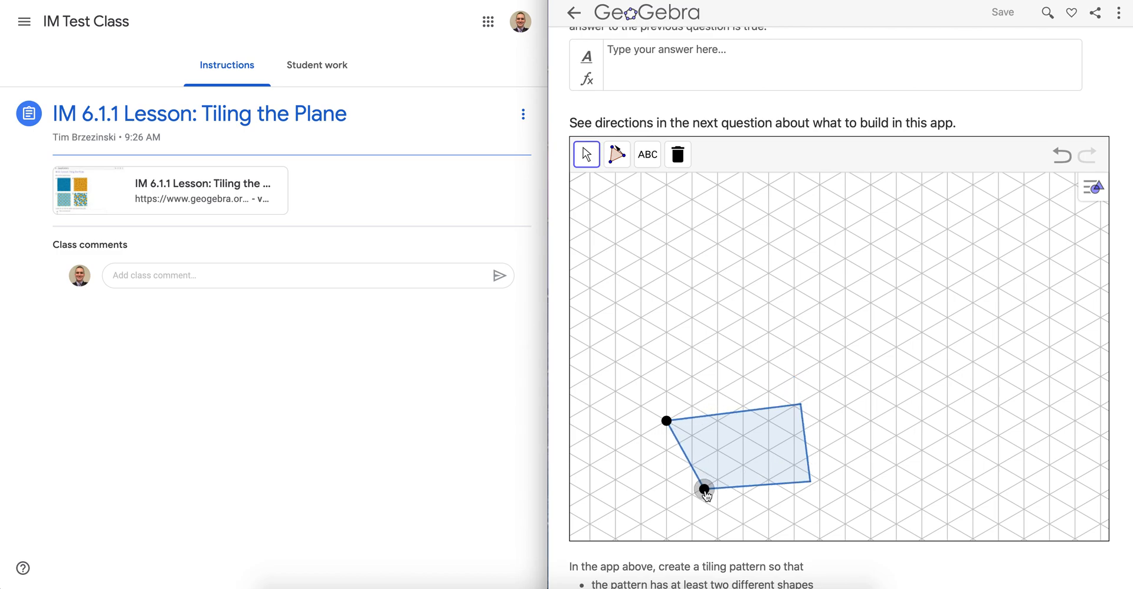
{"action": "left_click_drag", "start_coordinate": [705, 488], "coordinate": [718, 479]}
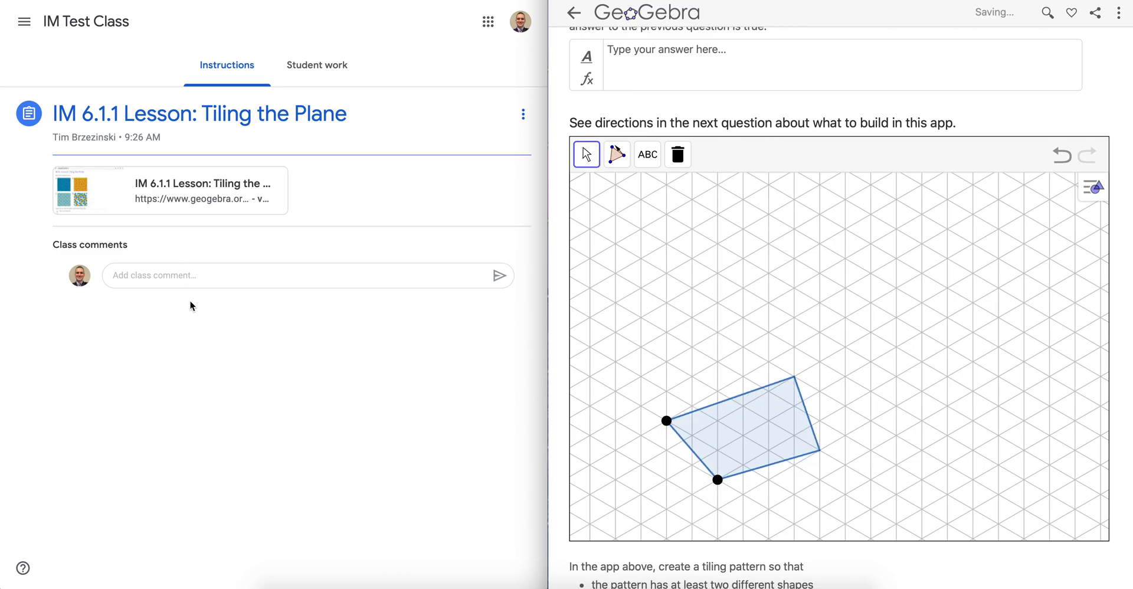
As the teacher, view Student work, select the student and load their attached GeoGebra lesson.
{"action": "left_click", "coordinate": [316, 64]}
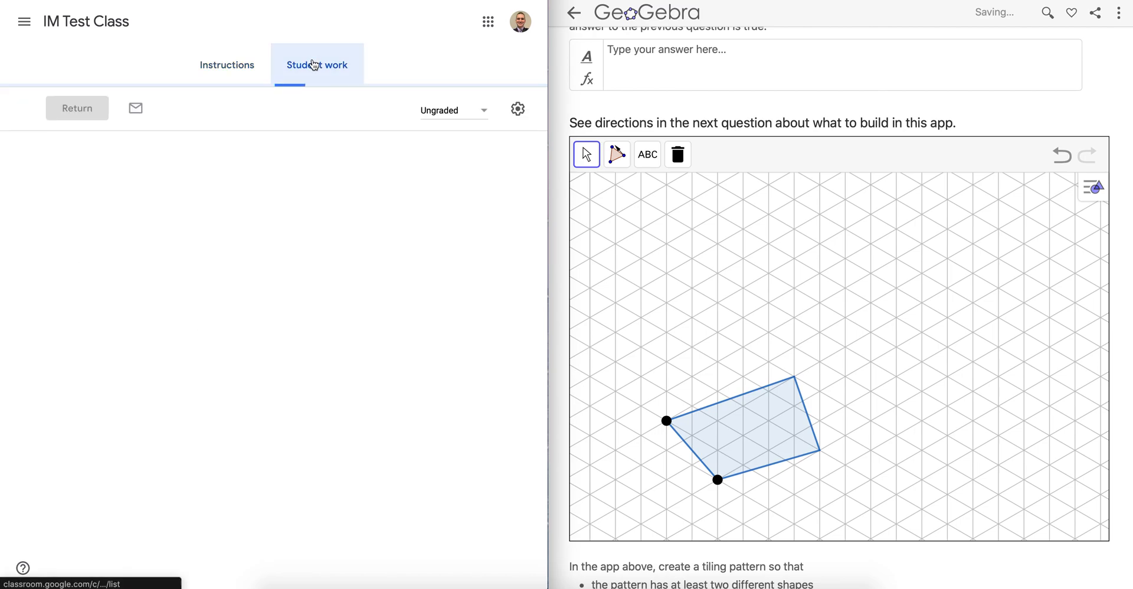
{"action": "left_click", "coordinate": [316, 65]}
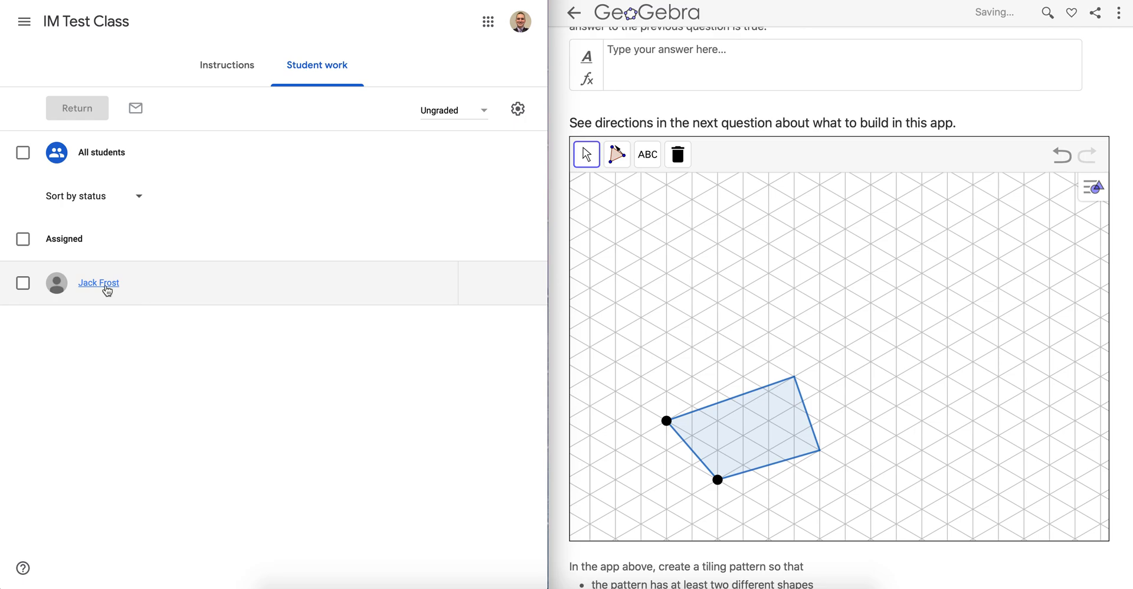
{"action": "left_click", "coordinate": [99, 283]}
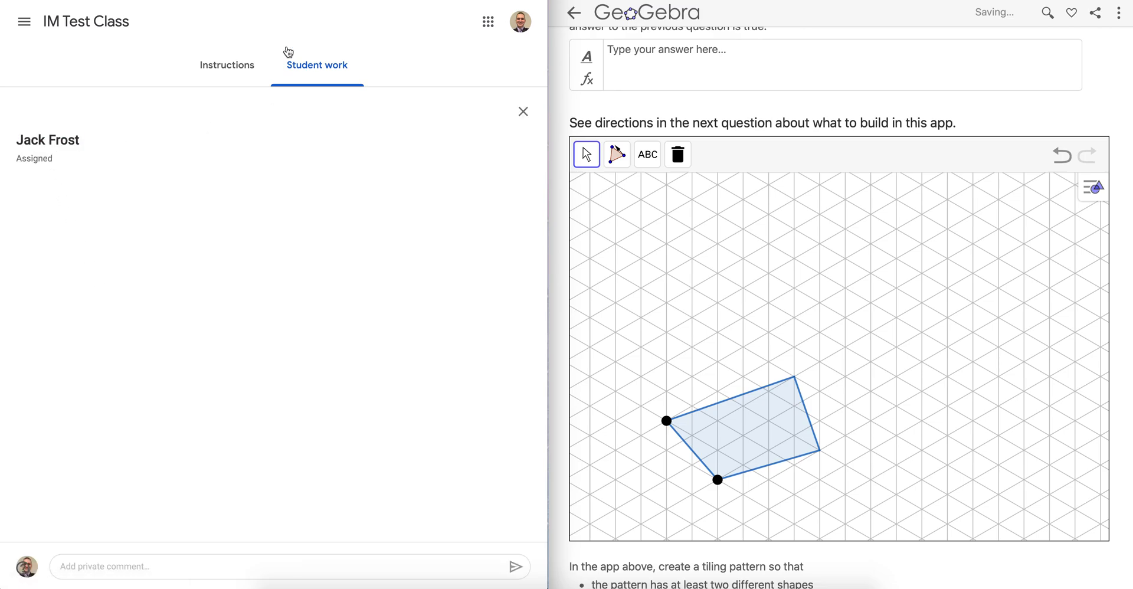
{"action": "left_click", "coordinate": [523, 111]}
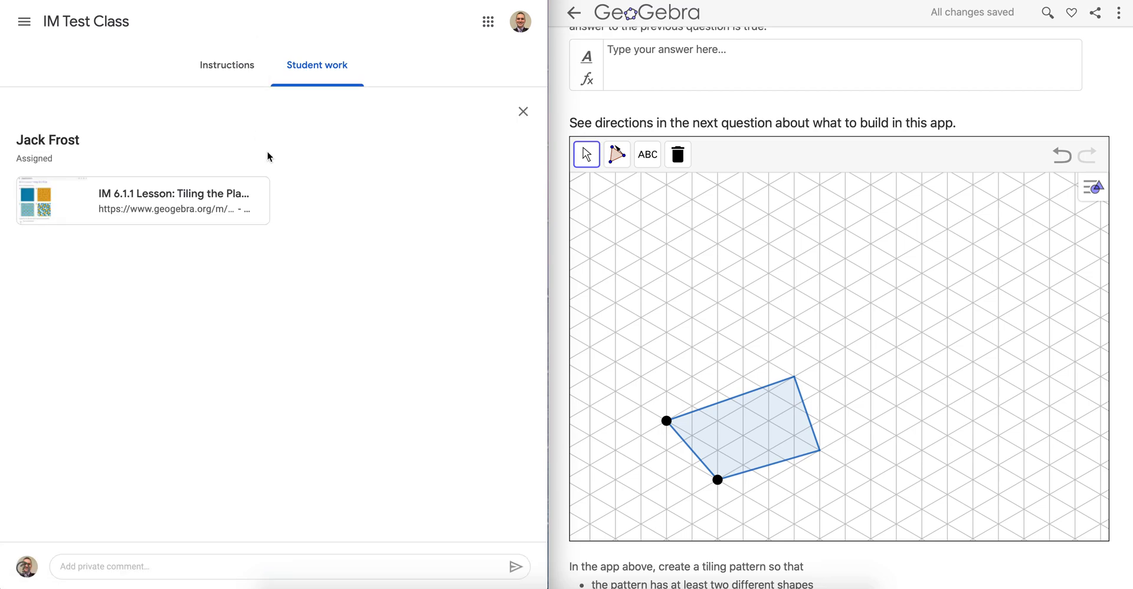
{"action": "left_click", "coordinate": [173, 194]}
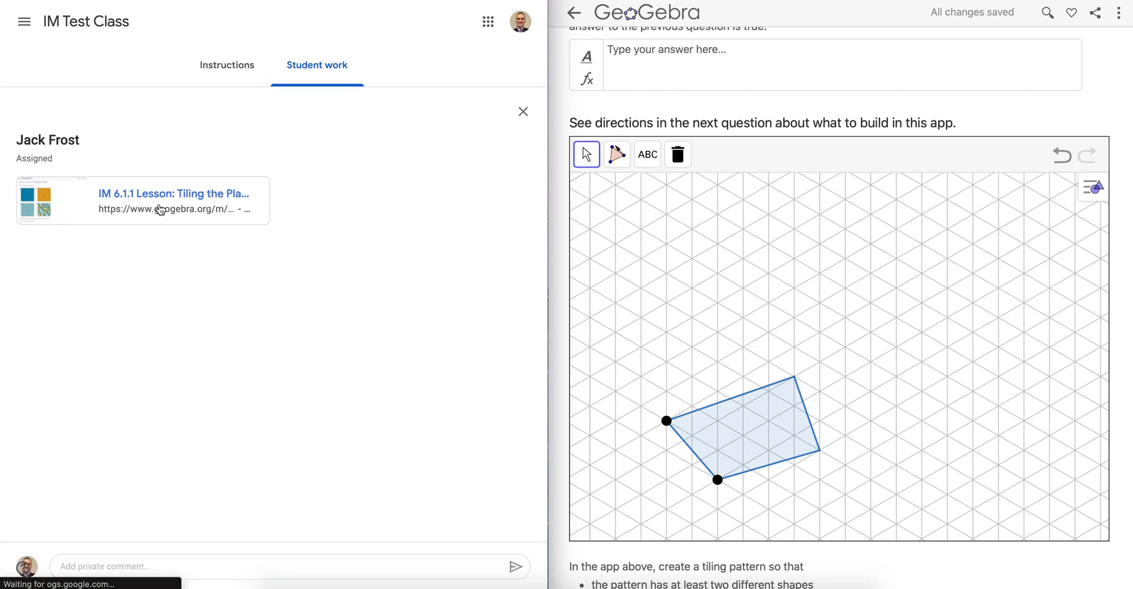
{"action": "left_click", "coordinate": [522, 111]}
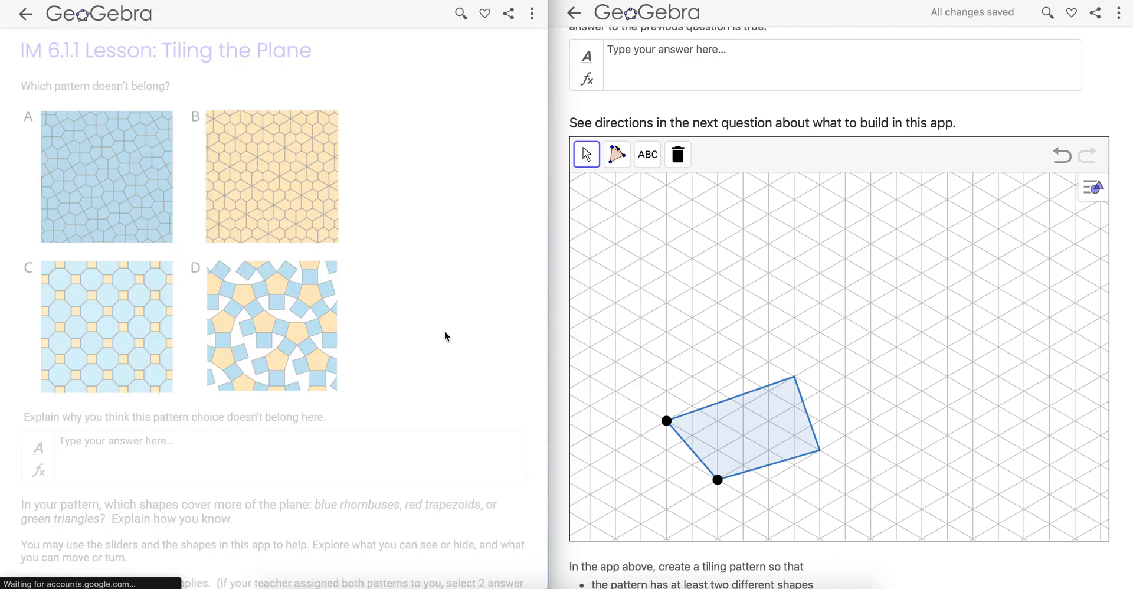
Scroll the teacher's copy of the lesson to show the student's quadrilateral on the grid.
{"action": "scroll", "scroll_direction": "down", "scroll_amount": 3}
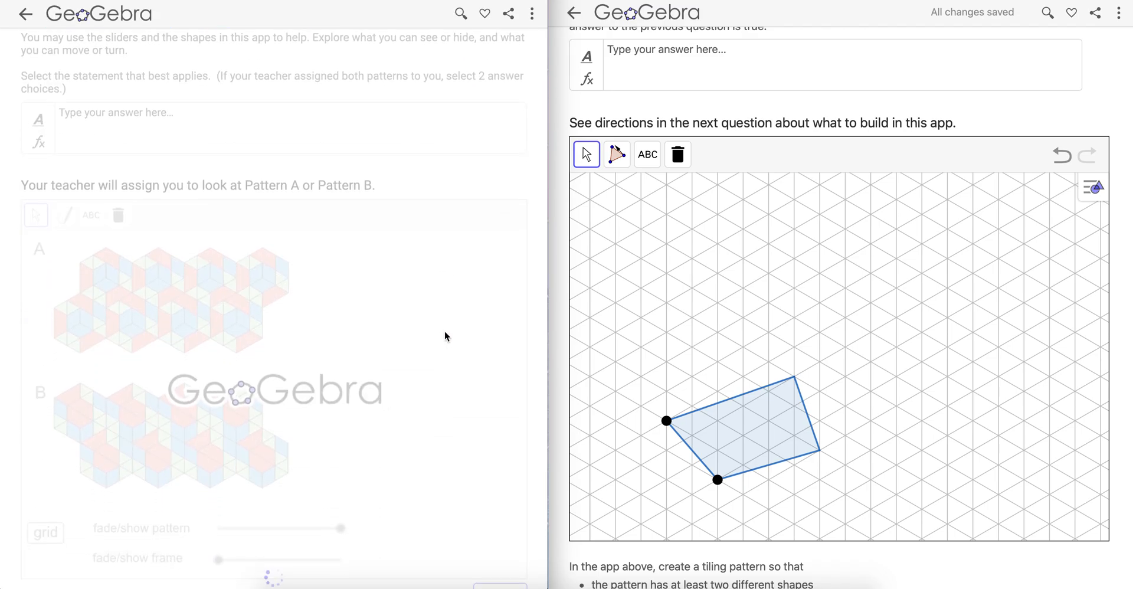
{"action": "scroll", "scroll_direction": "down", "scroll_amount": 3}
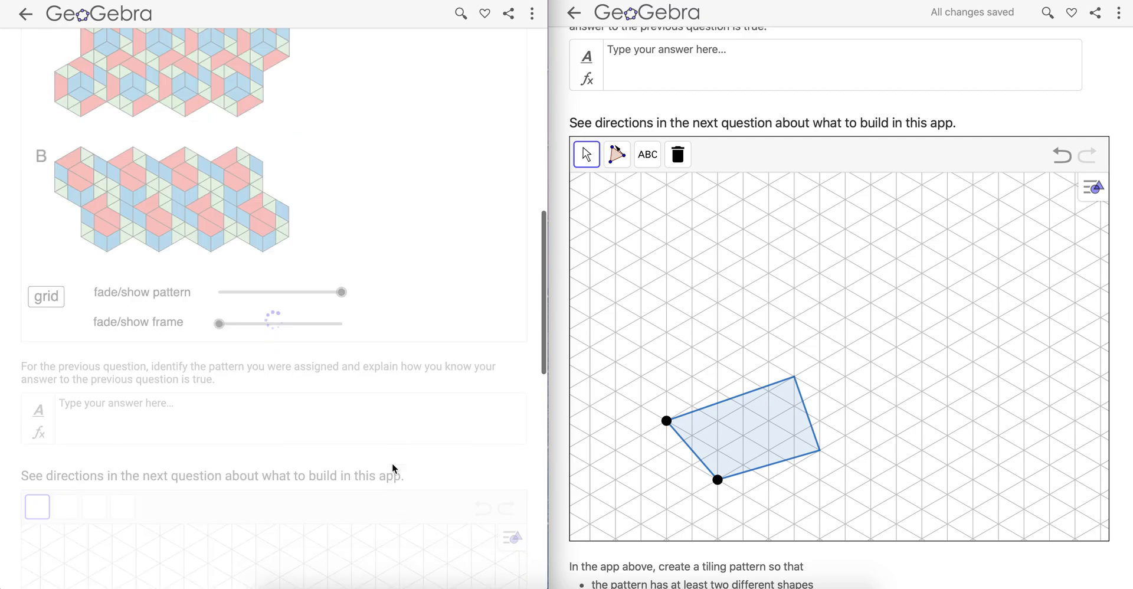
{"action": "scroll", "scroll_direction": "down", "scroll_amount": 3}
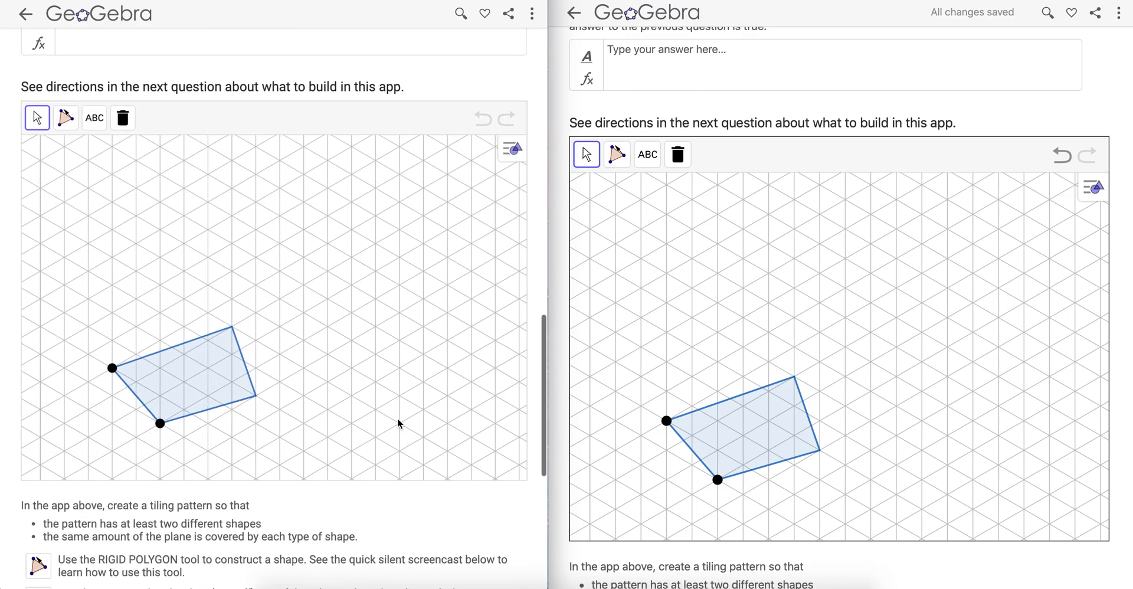
{"action": "scroll", "scroll_direction": "up", "scroll_amount": 3}
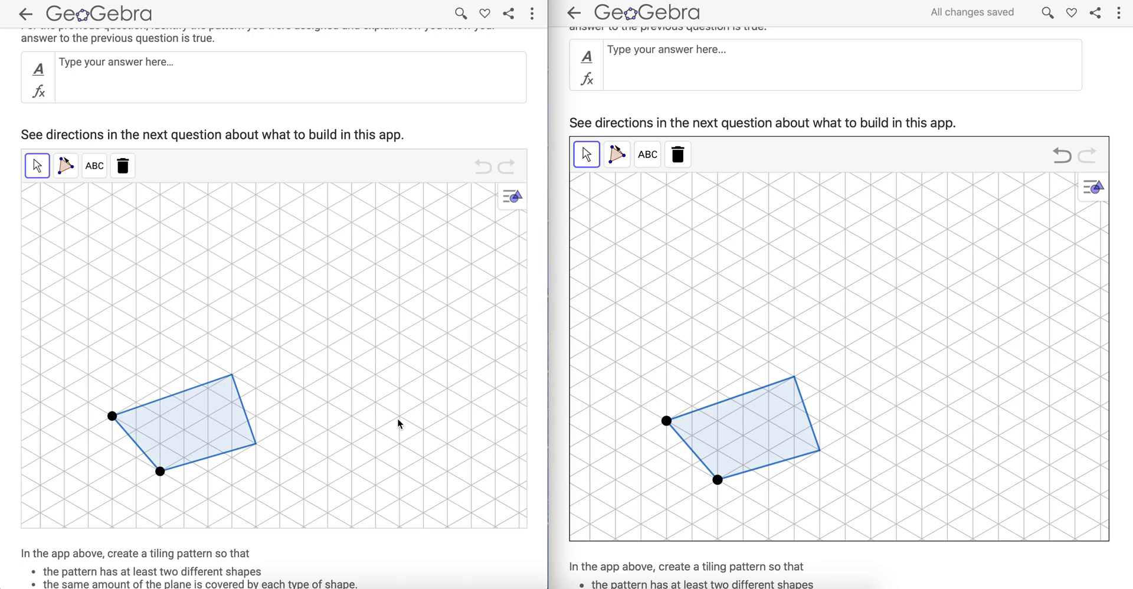
{"action": "mouse_move", "coordinate": [628, 217]}
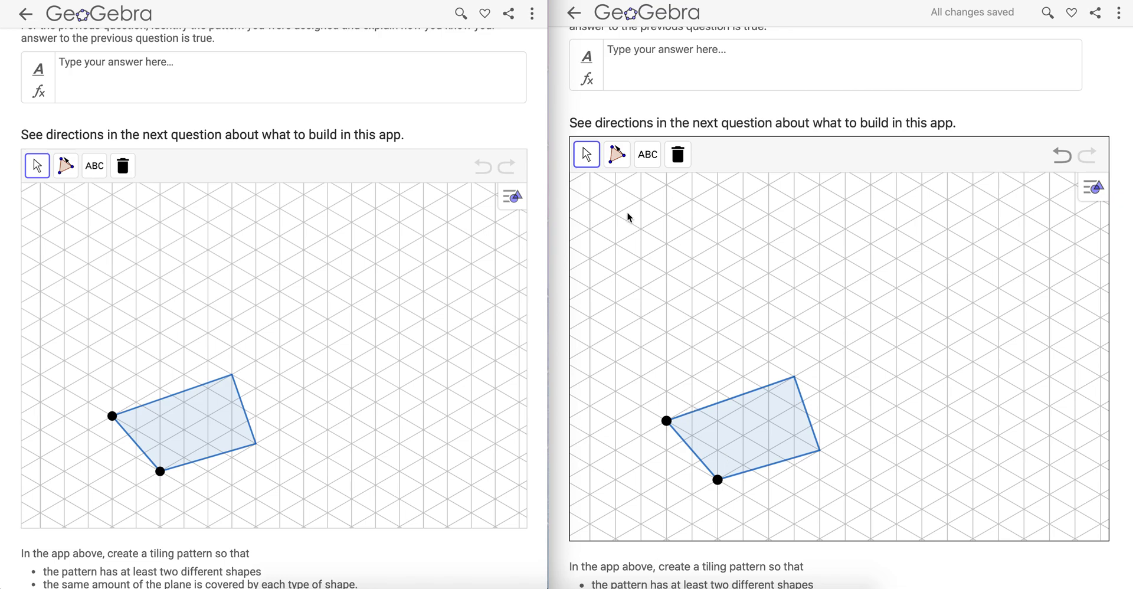
{"action": "mouse_move", "coordinate": [647, 110]}
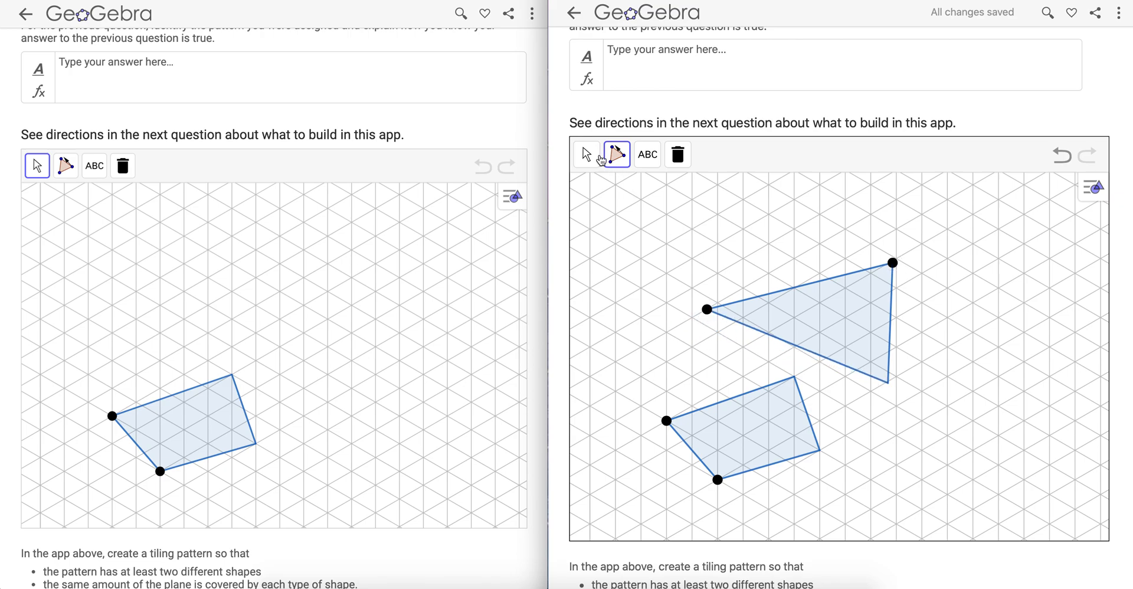
Finish the rigid triangle beside the quadrilateral and return to the Move tool.
{"action": "left_click", "coordinate": [586, 154]}
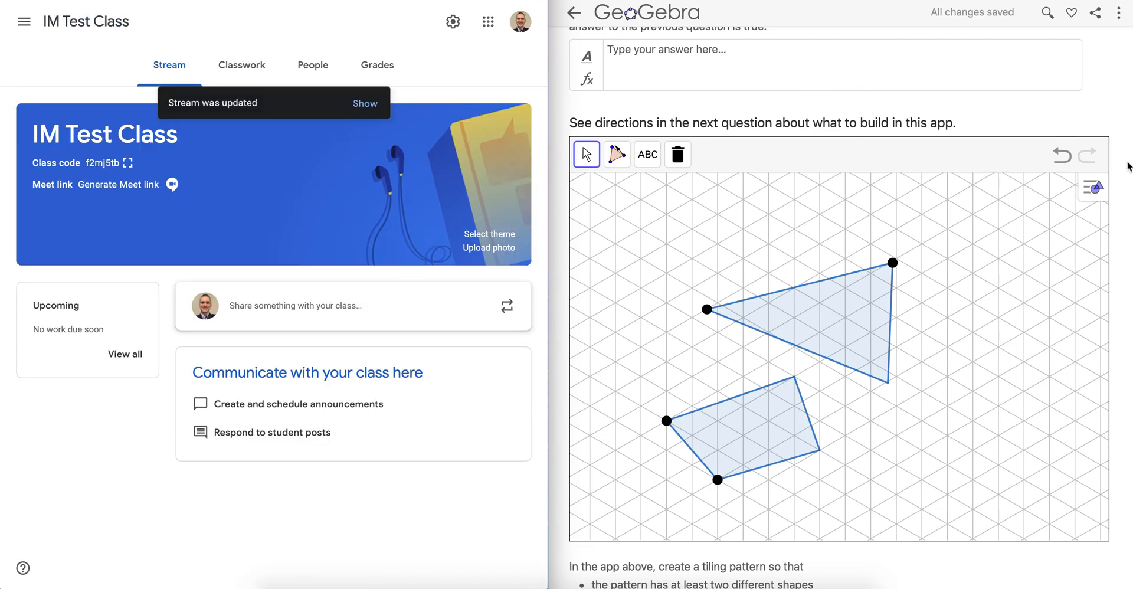
Turn in the lesson from GeoGebra, returning the student to the assignment page.
{"action": "scroll", "scroll_direction": "down", "scroll_amount": 3}
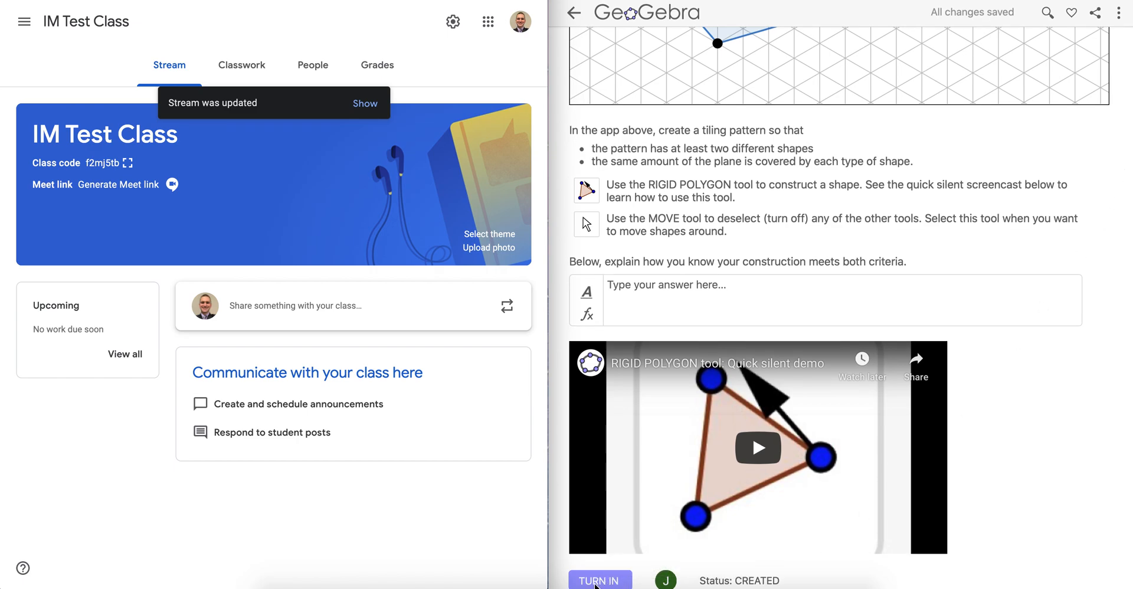
{"action": "left_click", "coordinate": [599, 580]}
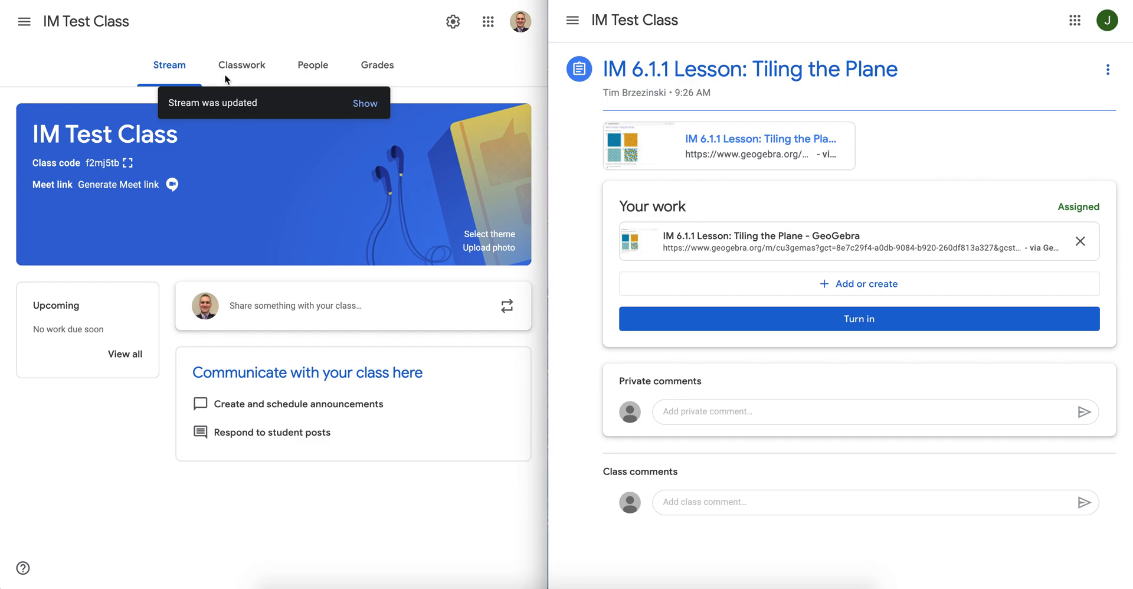
In the teacher's Classwork, expand the Tiling the Plane assignment and view the turned-in work.
{"action": "left_click", "coordinate": [241, 64]}
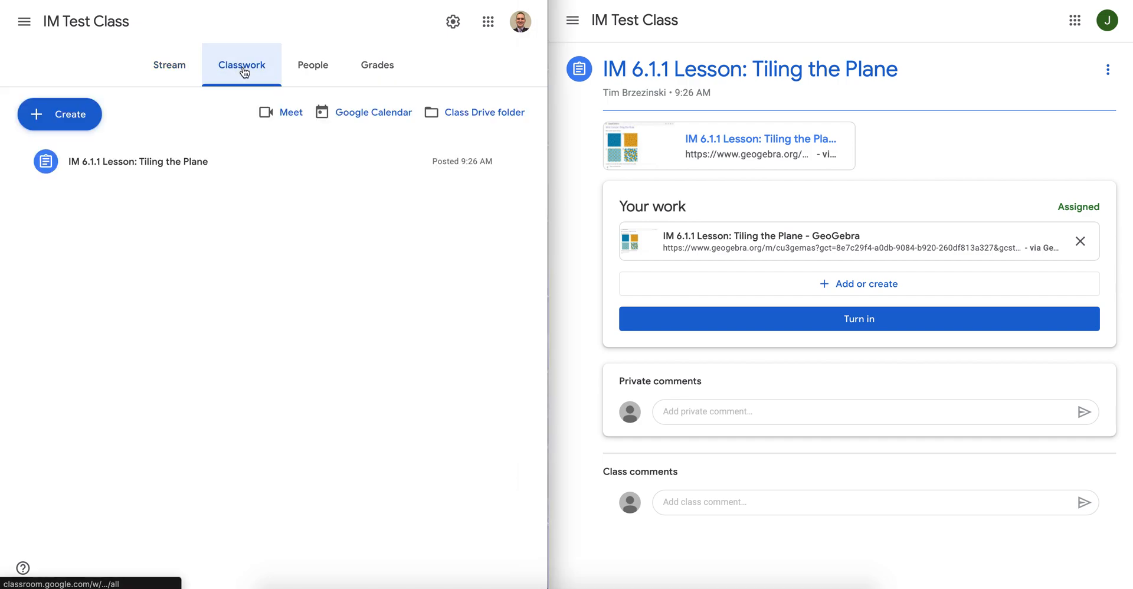
{"action": "left_click", "coordinate": [138, 161]}
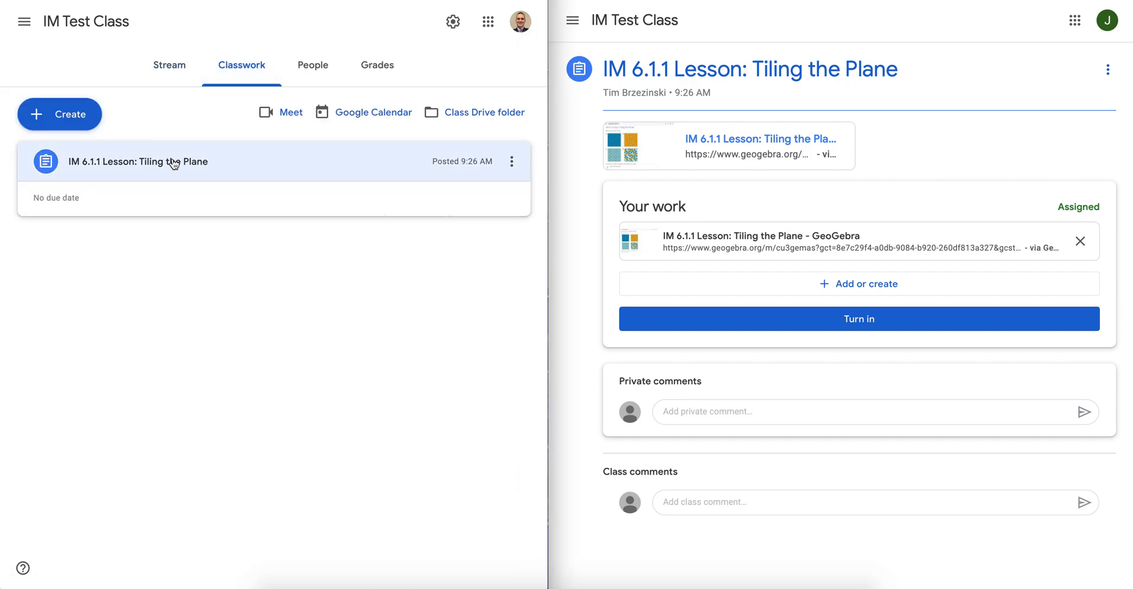
{"action": "left_click", "coordinate": [138, 161]}
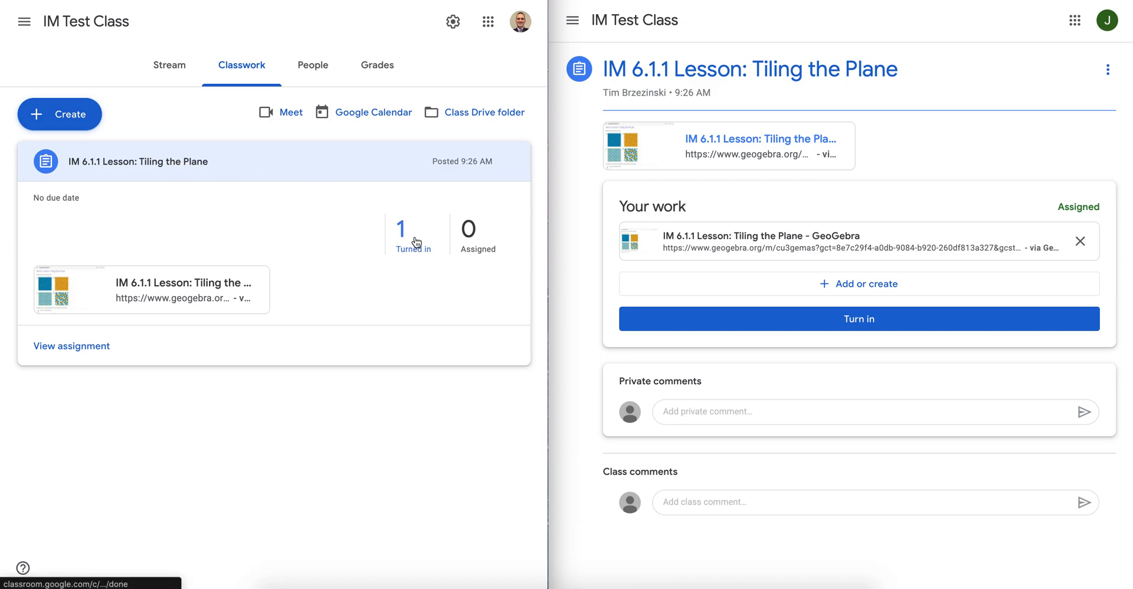
{"action": "left_click", "coordinate": [401, 230]}
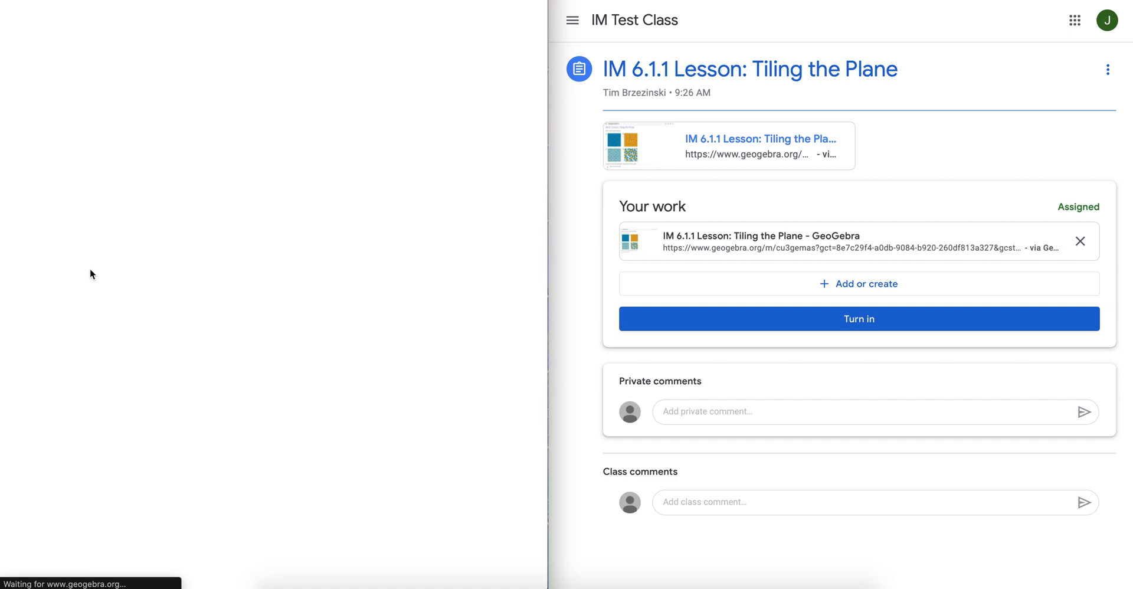
Turn in the student's Tiling the Plane assignment while the GeoGebra lesson loads for the teacher.
{"action": "left_click", "coordinate": [760, 139]}
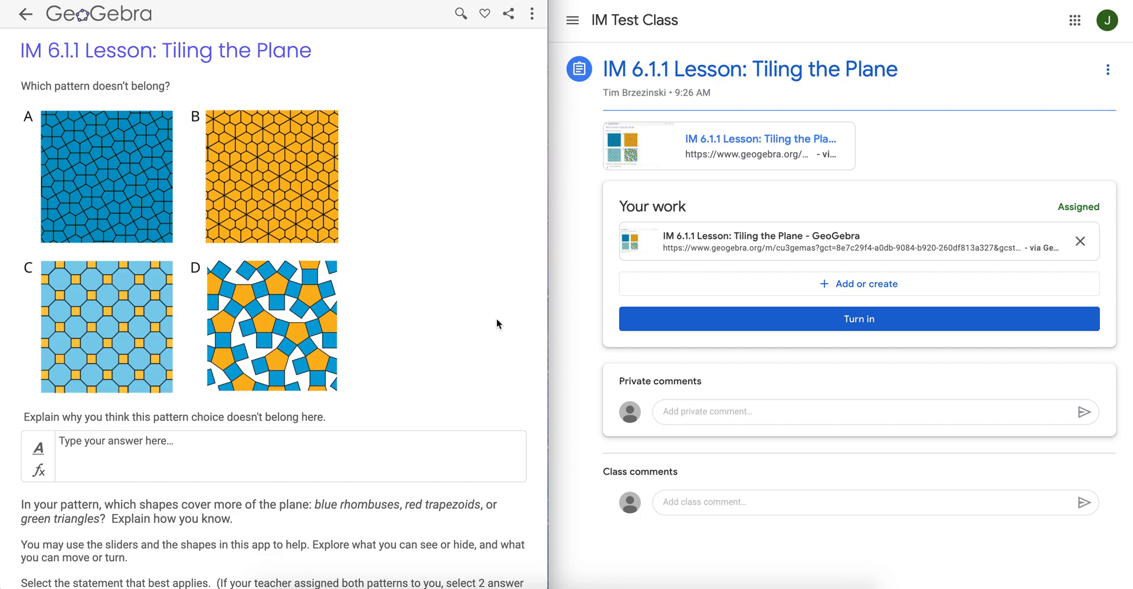
{"action": "left_click", "coordinate": [859, 319]}
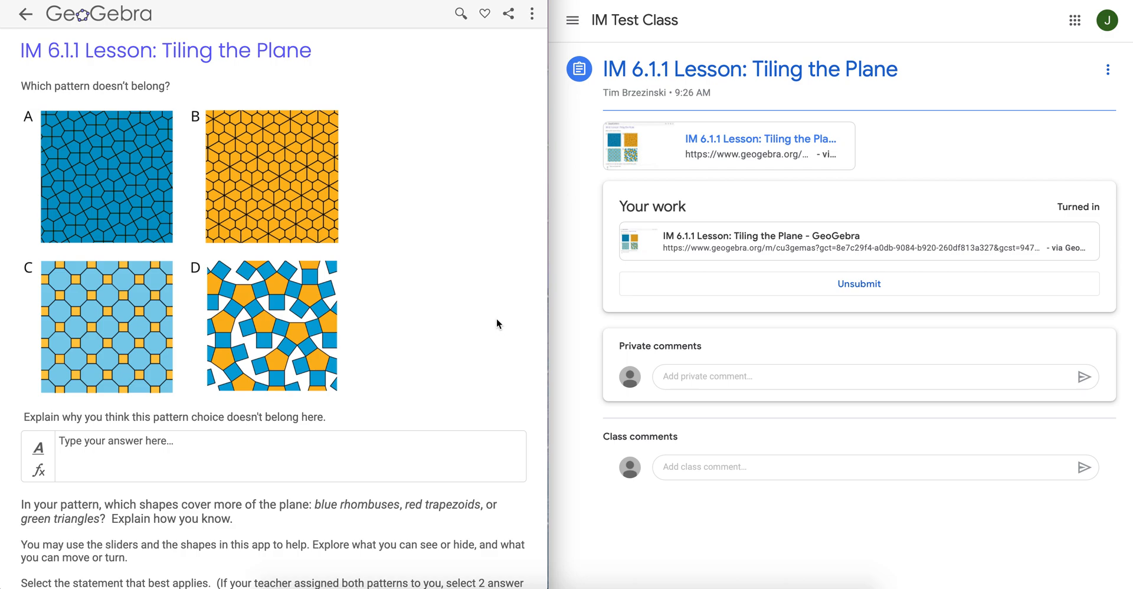